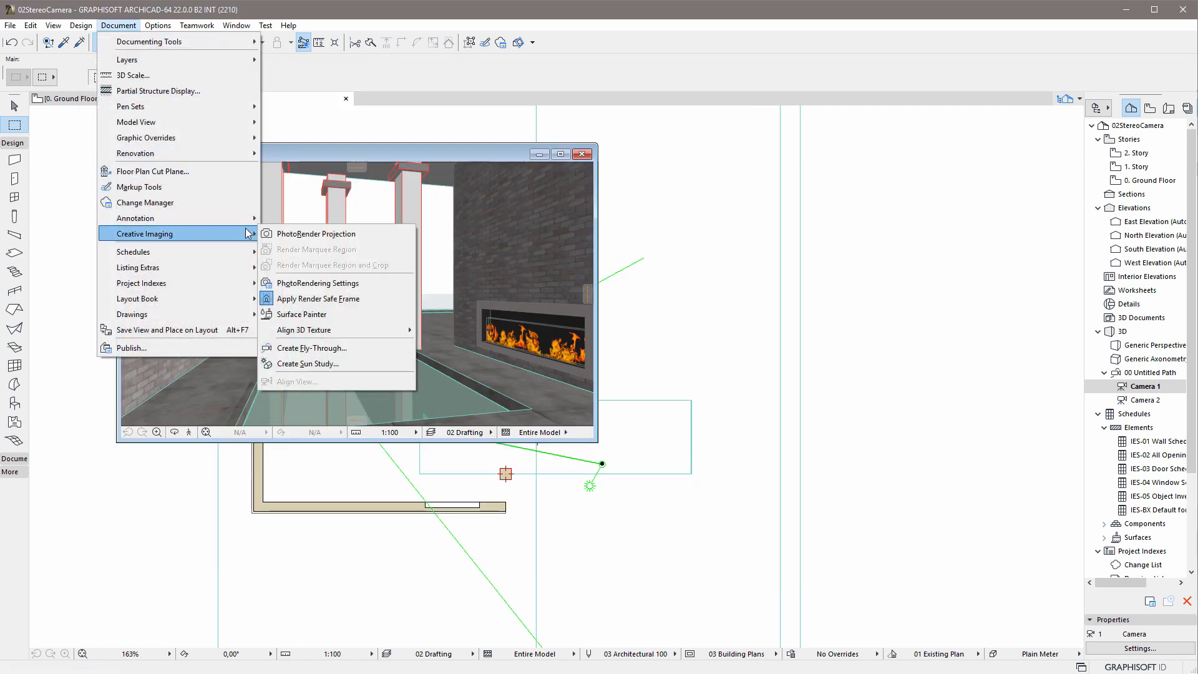
mouse_move(318, 284)
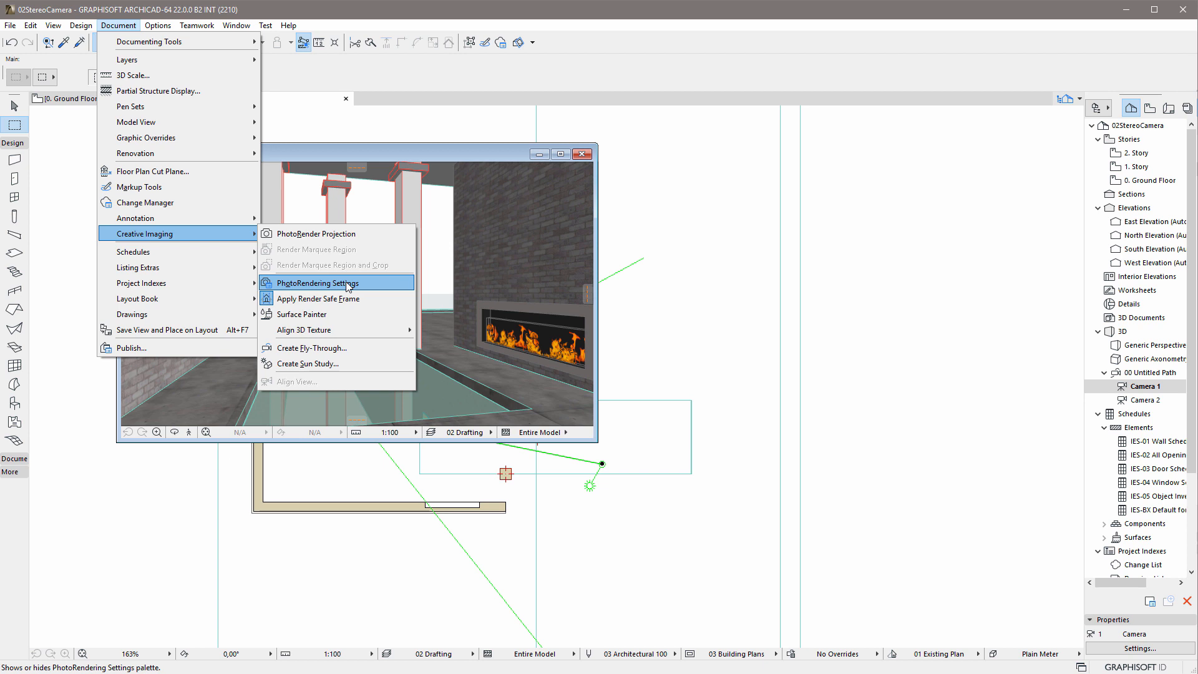
- Bring up the PhotoRendering Settings palette via Document > Creative Imaging
left_click(321, 283)
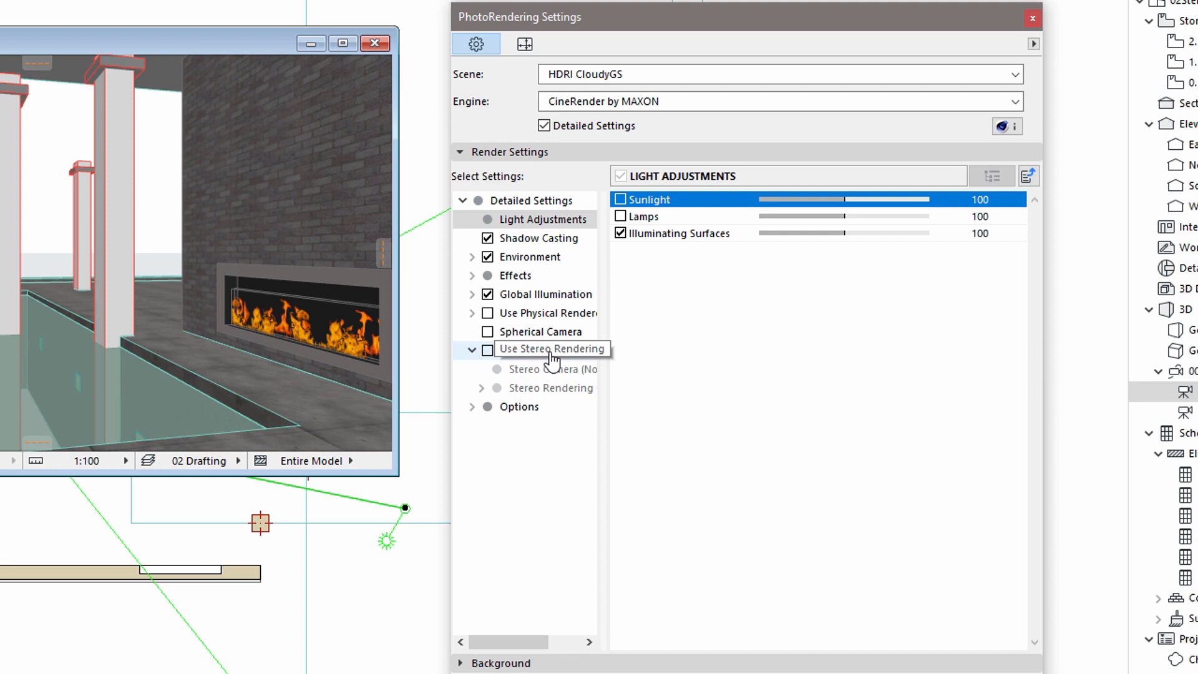
- Enable Use Stereo Rendering and expand the Stereo Camera (Non-Spherical) settings group
left_click(488, 350)
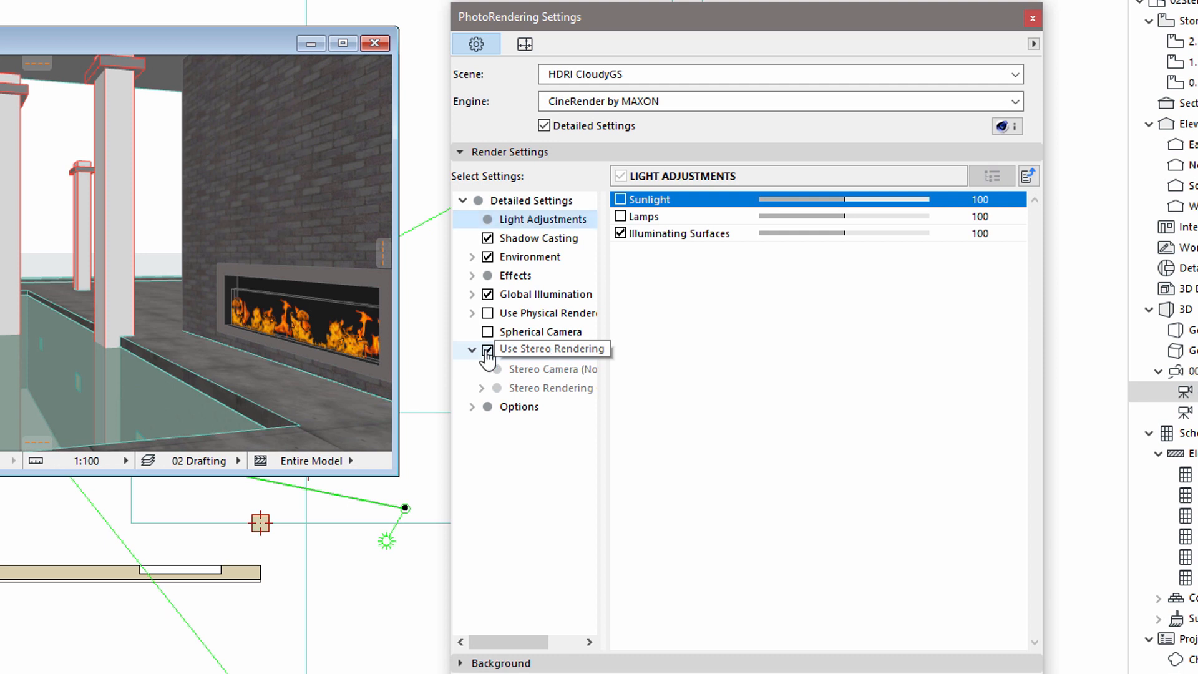
left_click(551, 349)
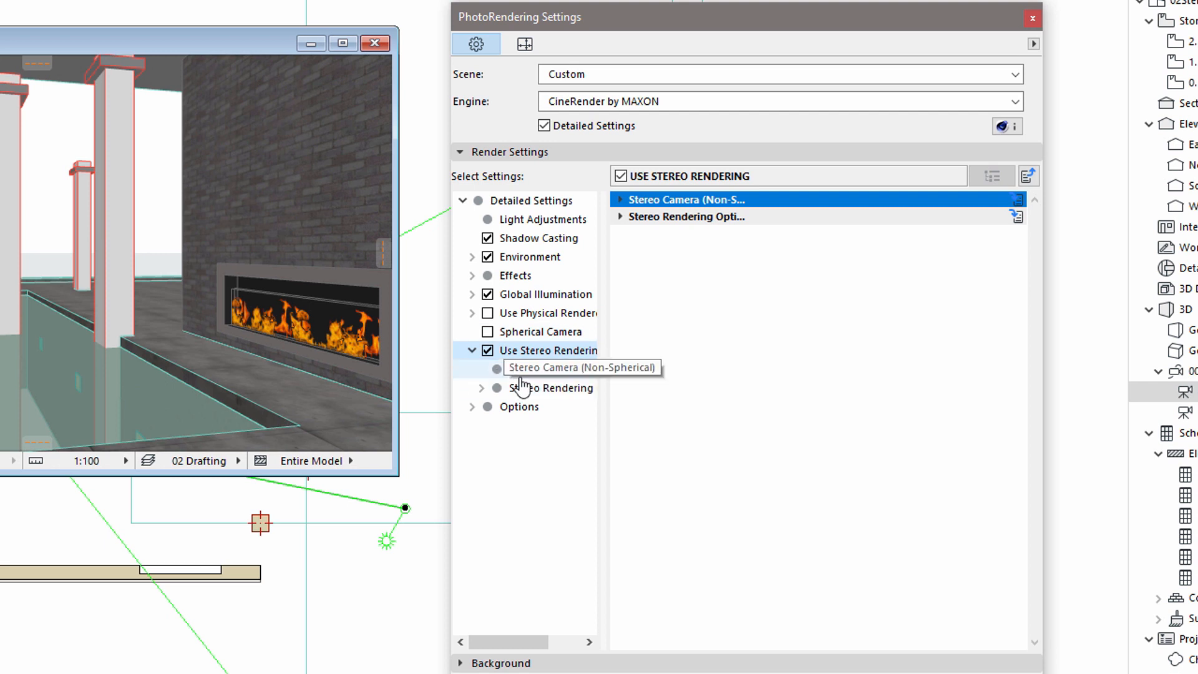
mouse_move(555, 375)
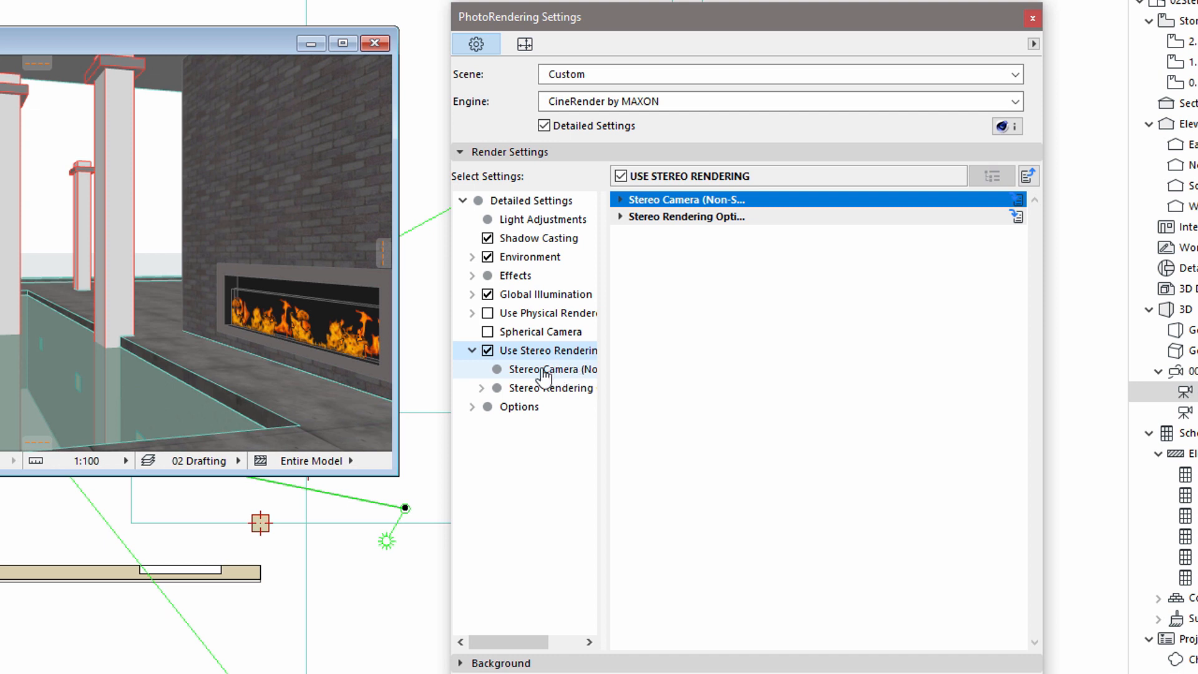
mouse_move(539, 379)
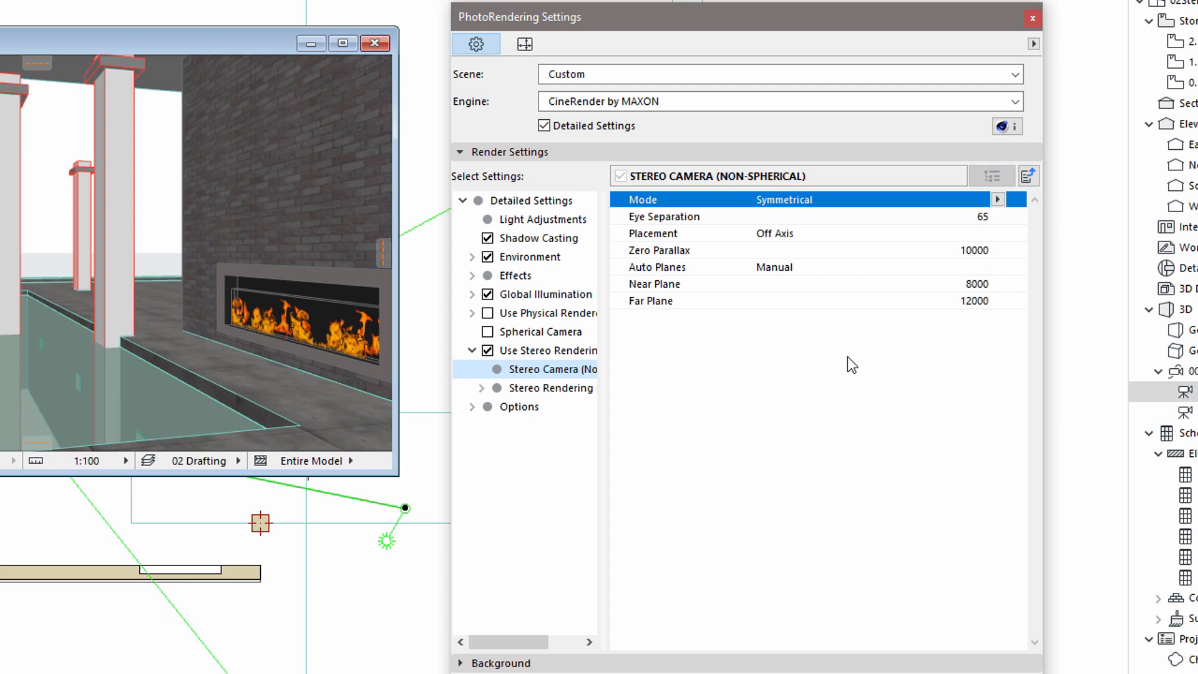
left_click(997, 199)
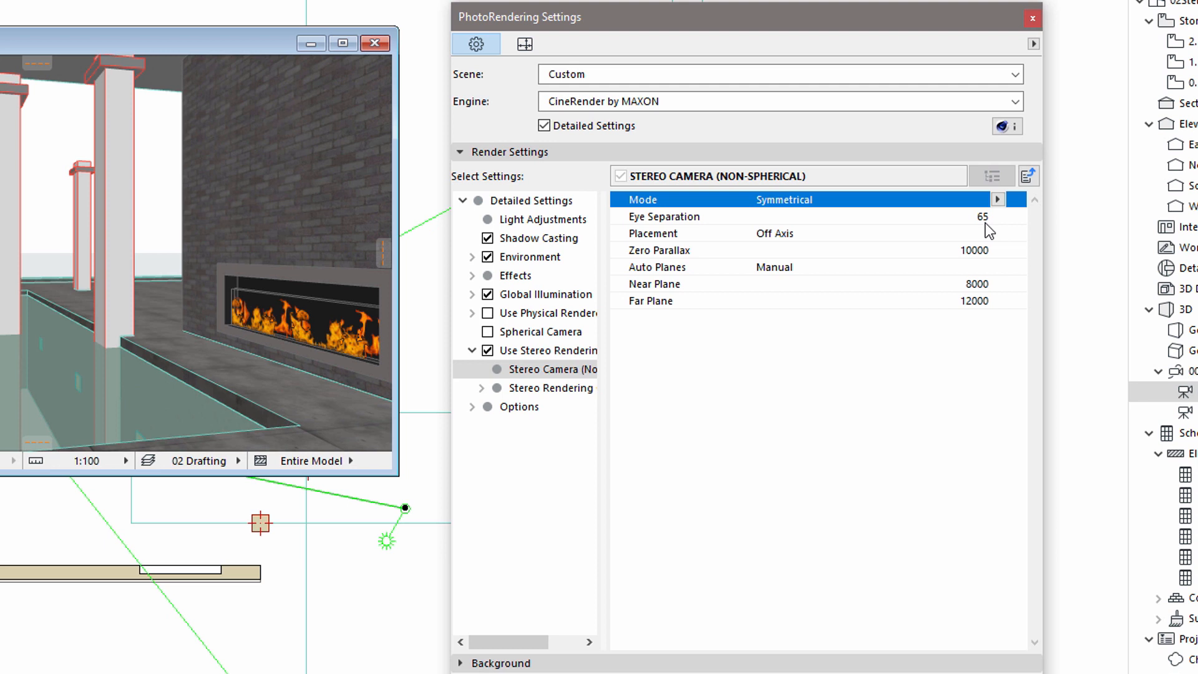
mouse_move(986, 229)
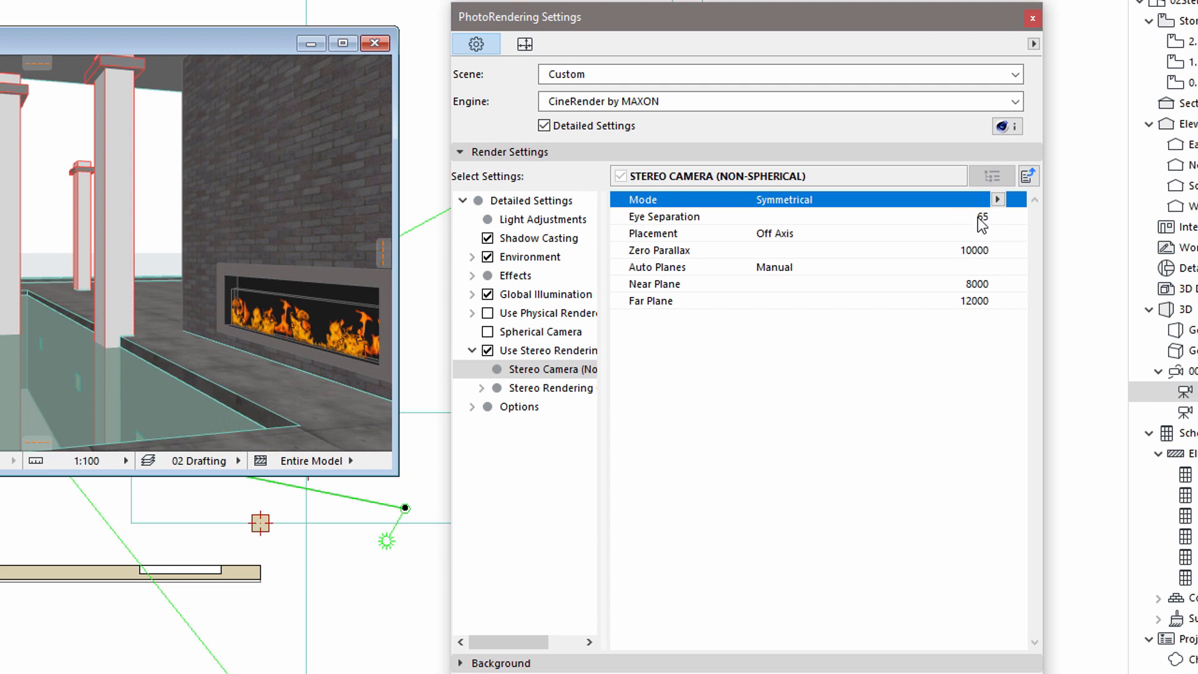
mouse_move(980, 227)
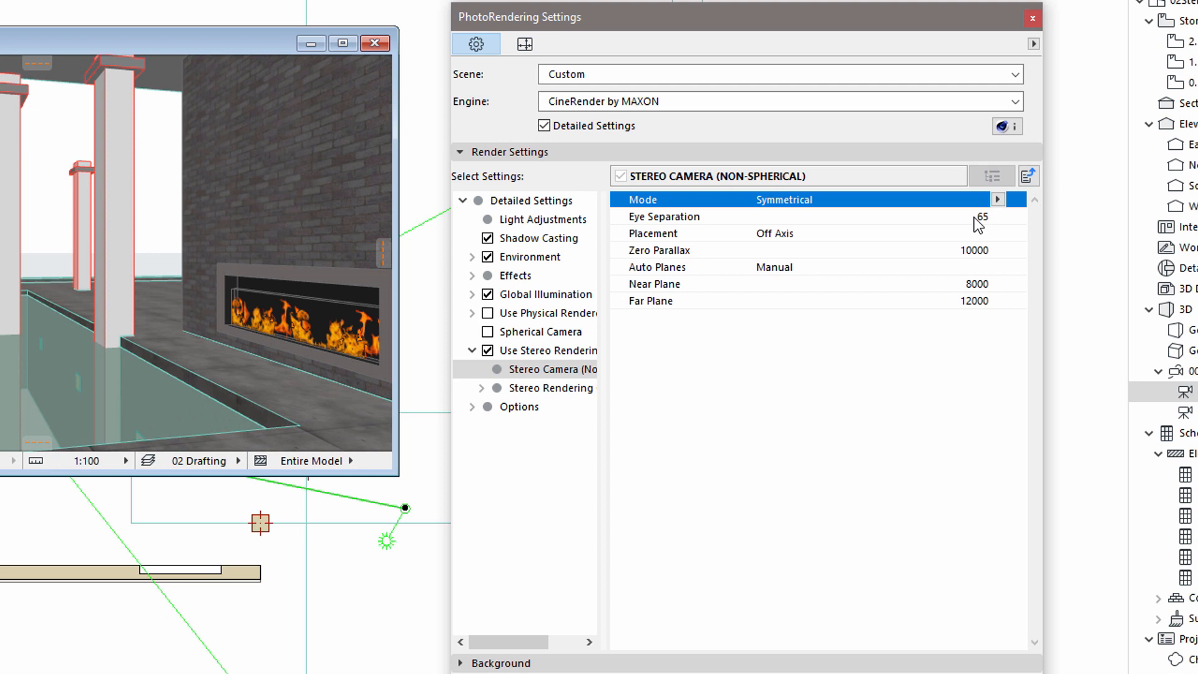
mouse_move(991, 227)
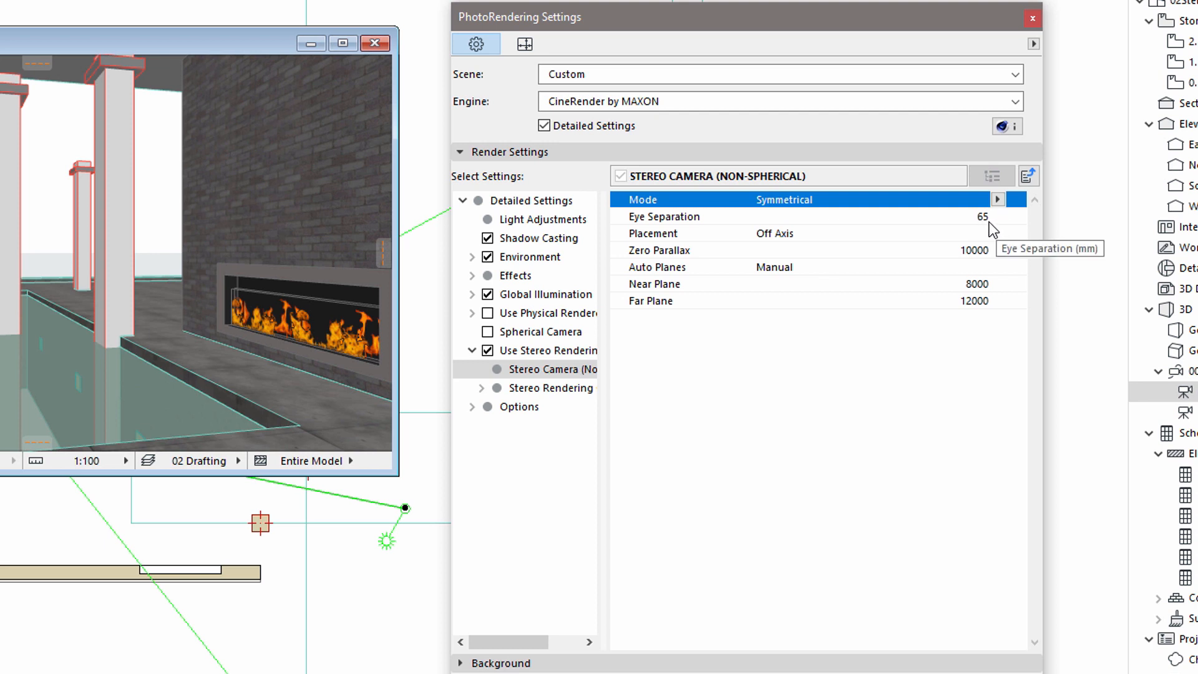
left_click(947, 216)
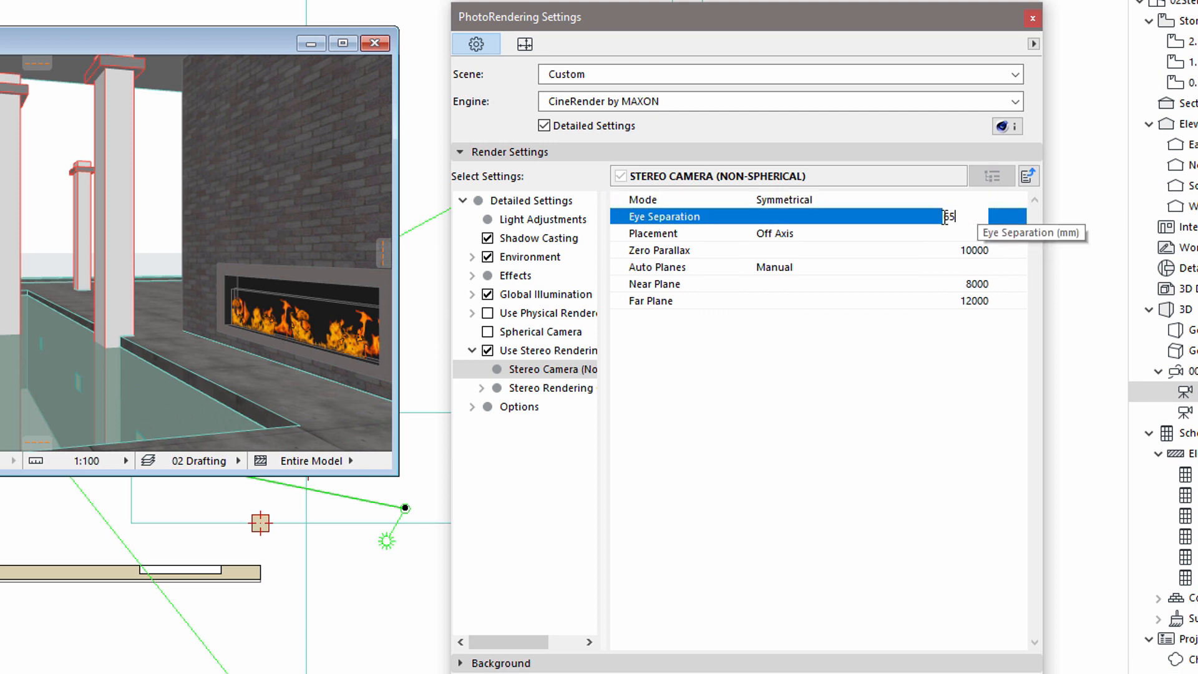
mouse_move(950, 285)
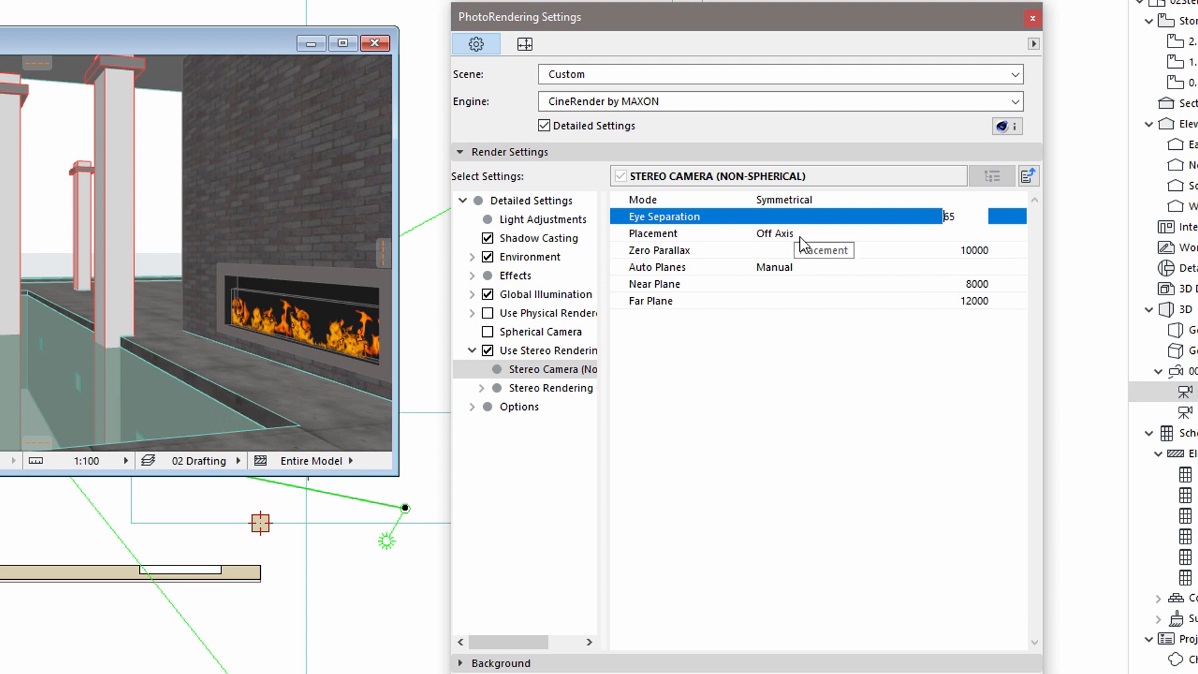
left_click(996, 234)
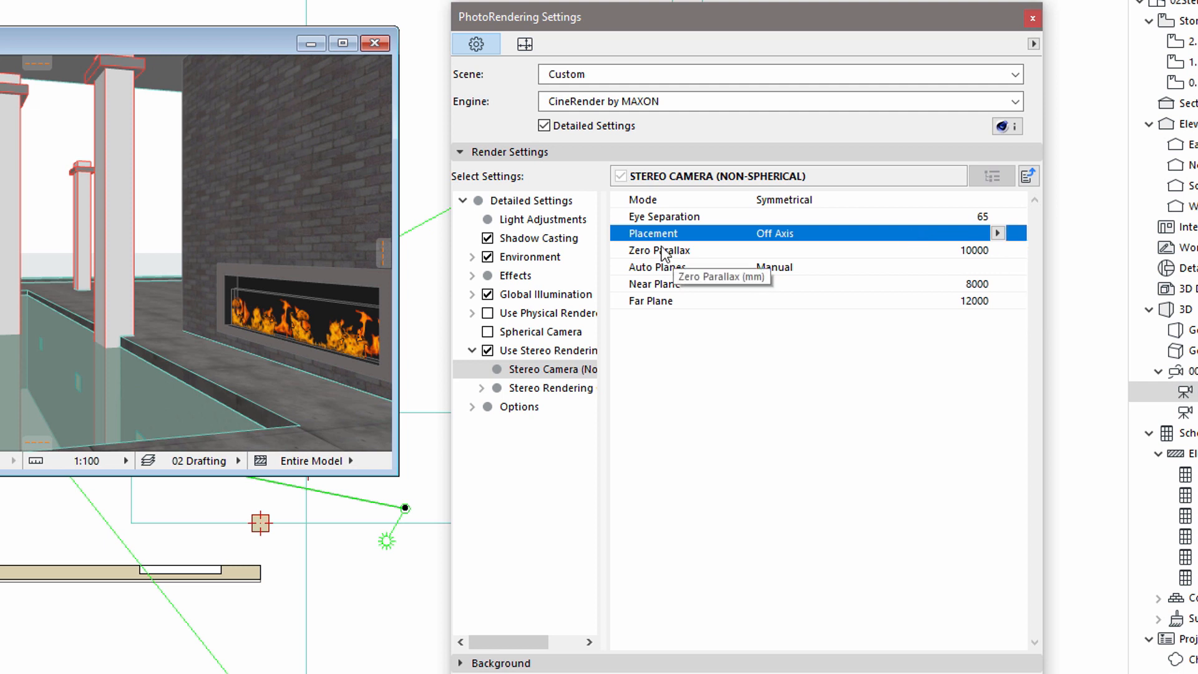
left_click(958, 250)
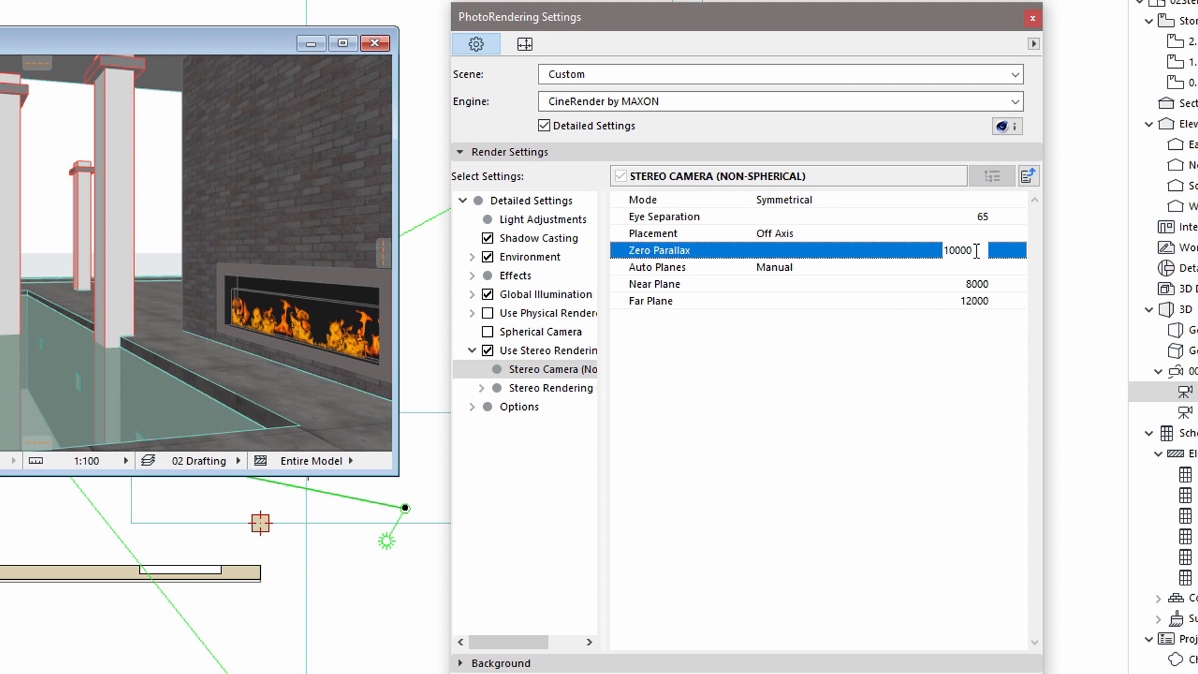
mouse_move(936, 379)
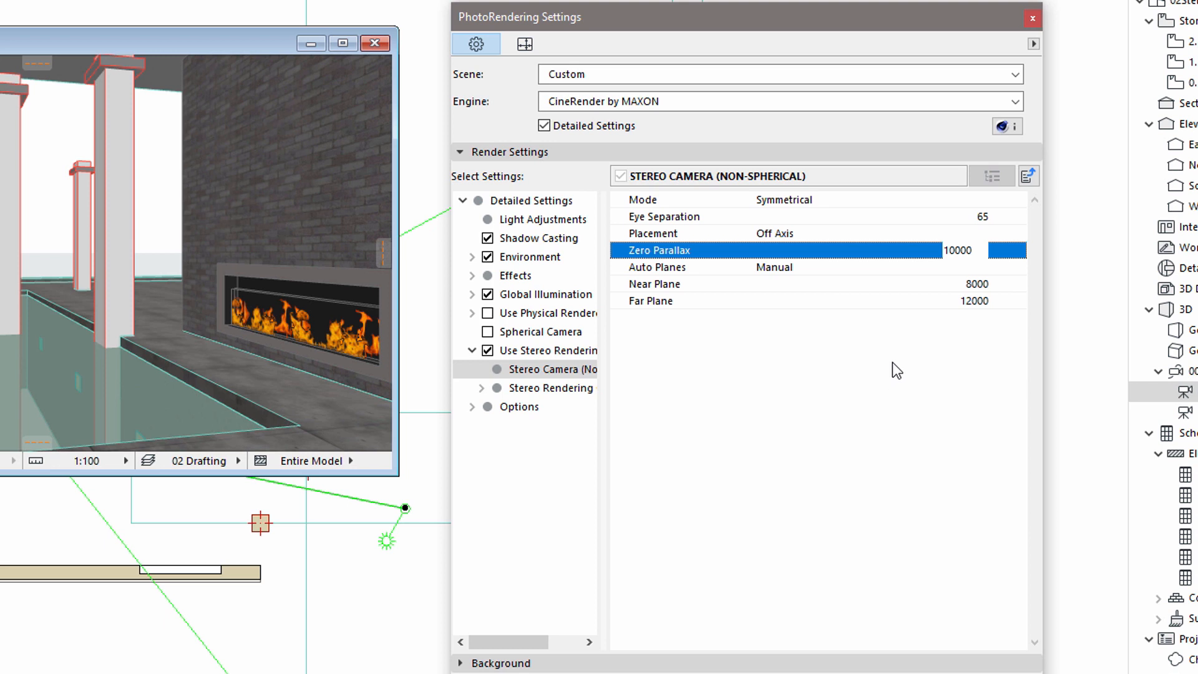
mouse_move(912, 363)
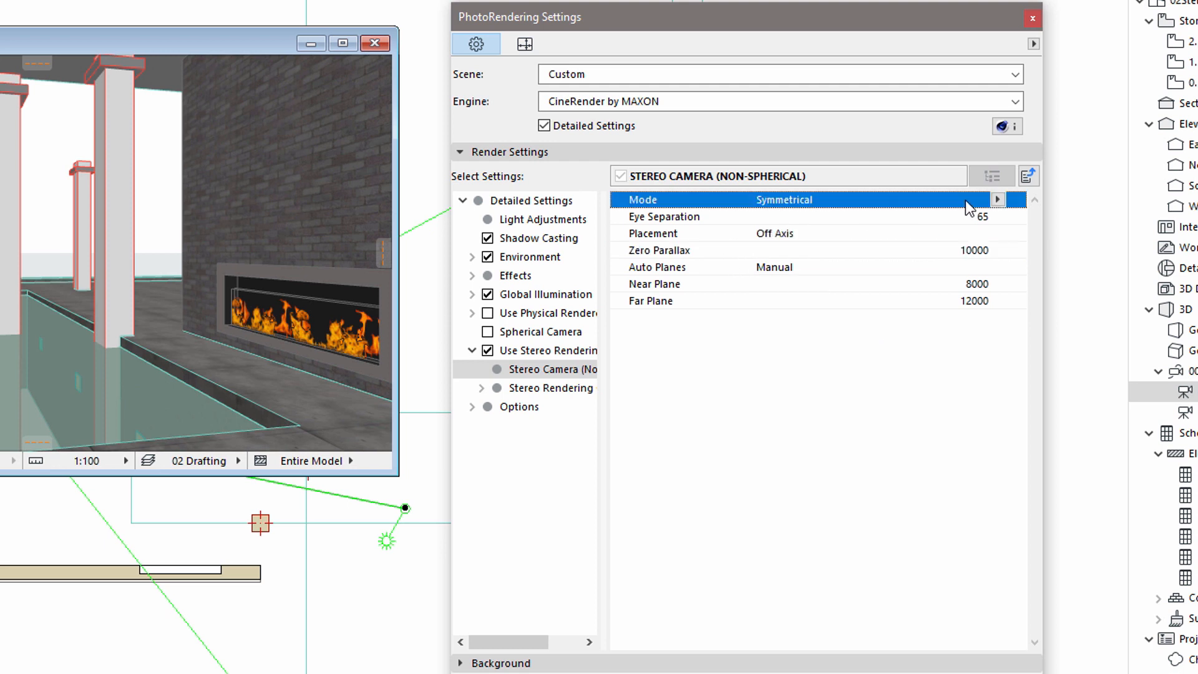
left_click(998, 200)
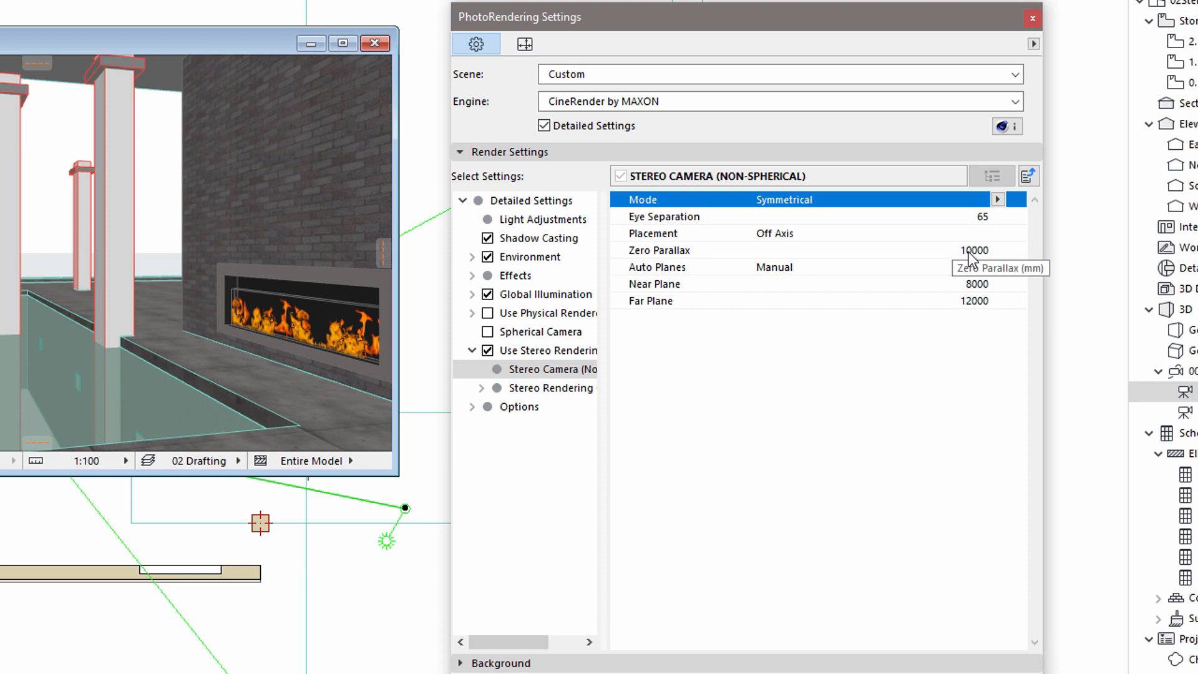
left_click(548, 386)
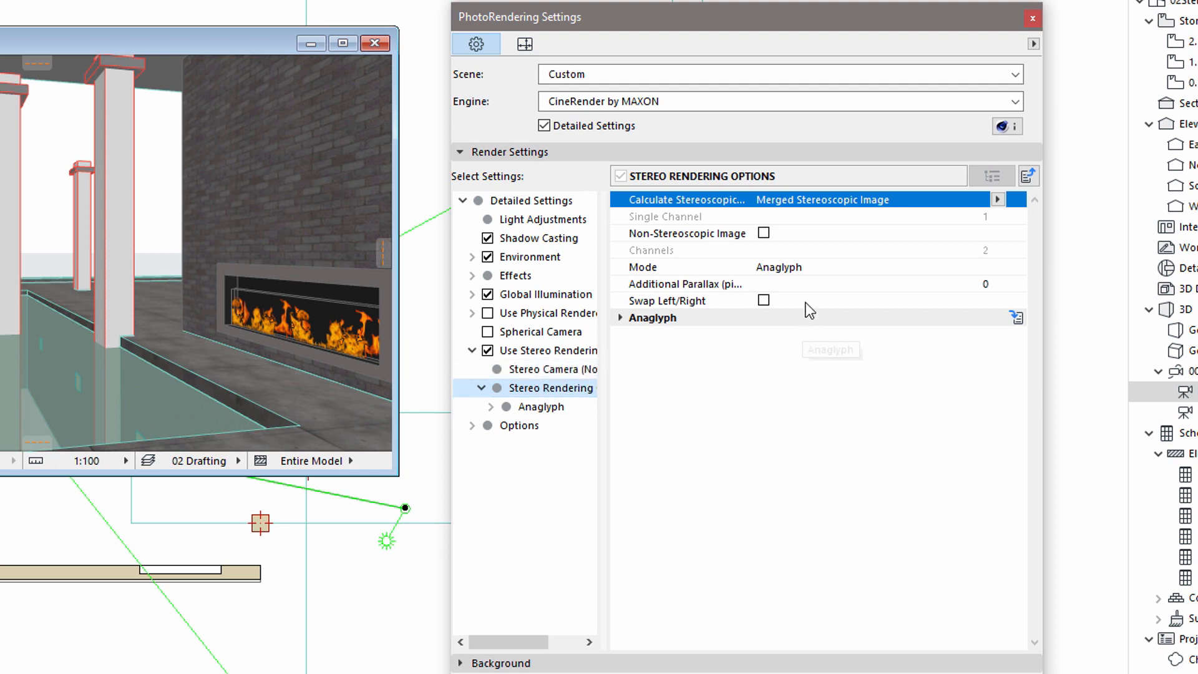
mouse_move(808, 274)
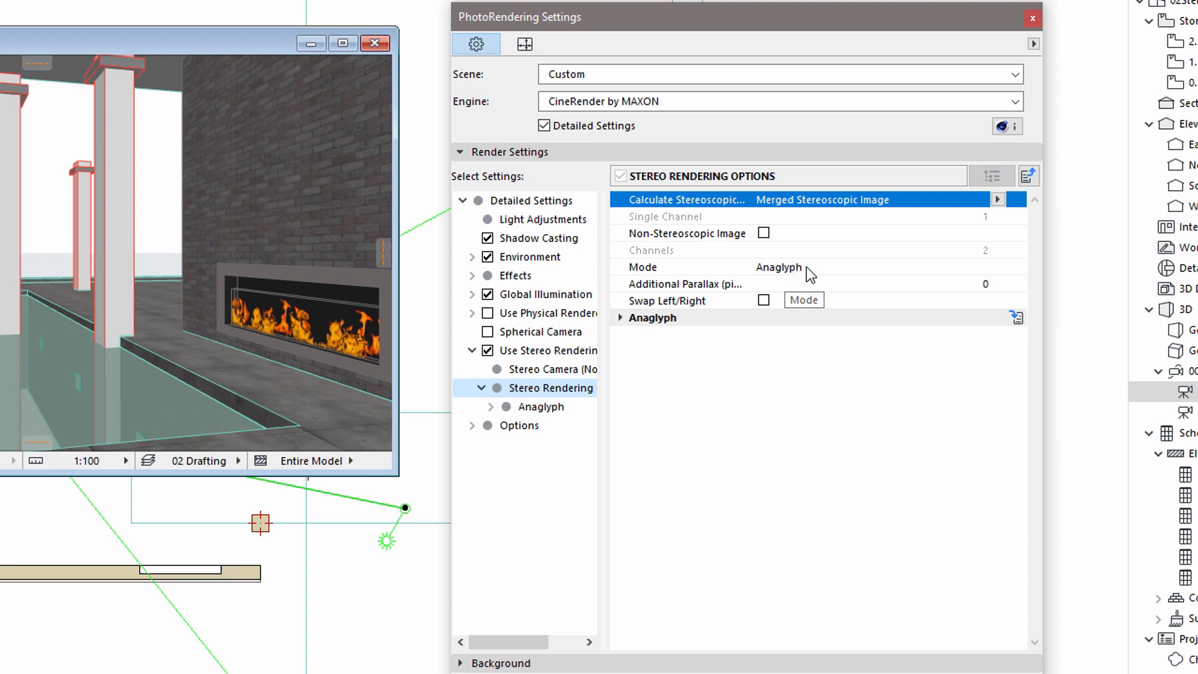
mouse_move(846, 275)
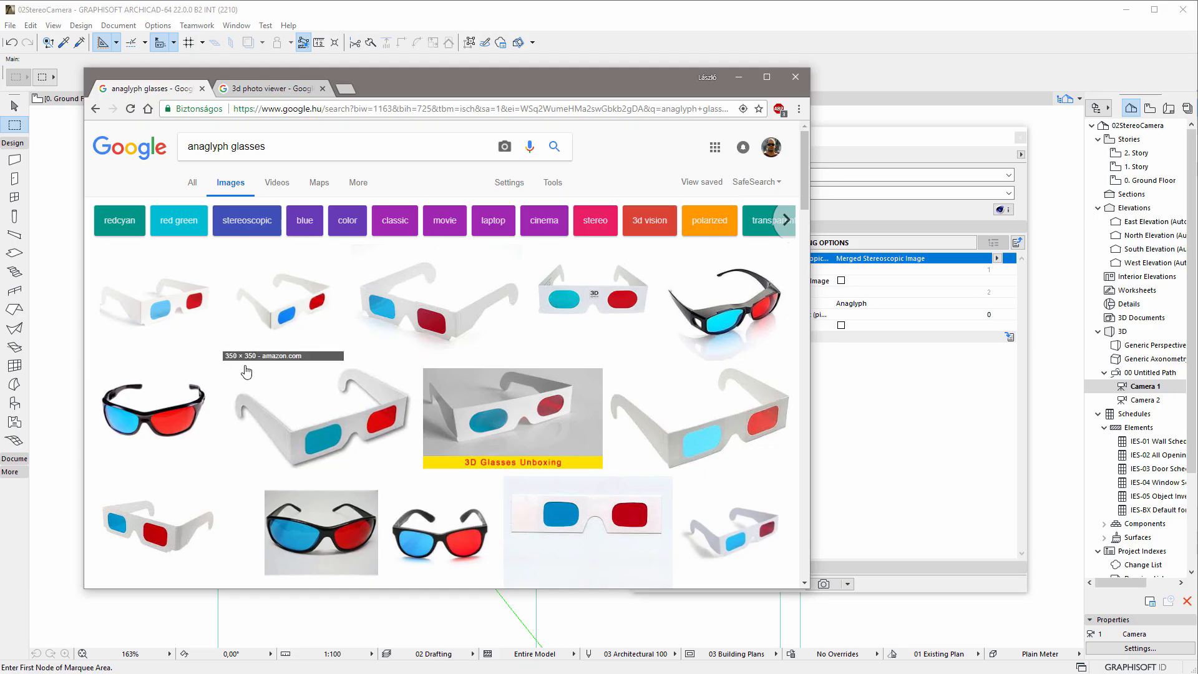
mouse_move(571, 496)
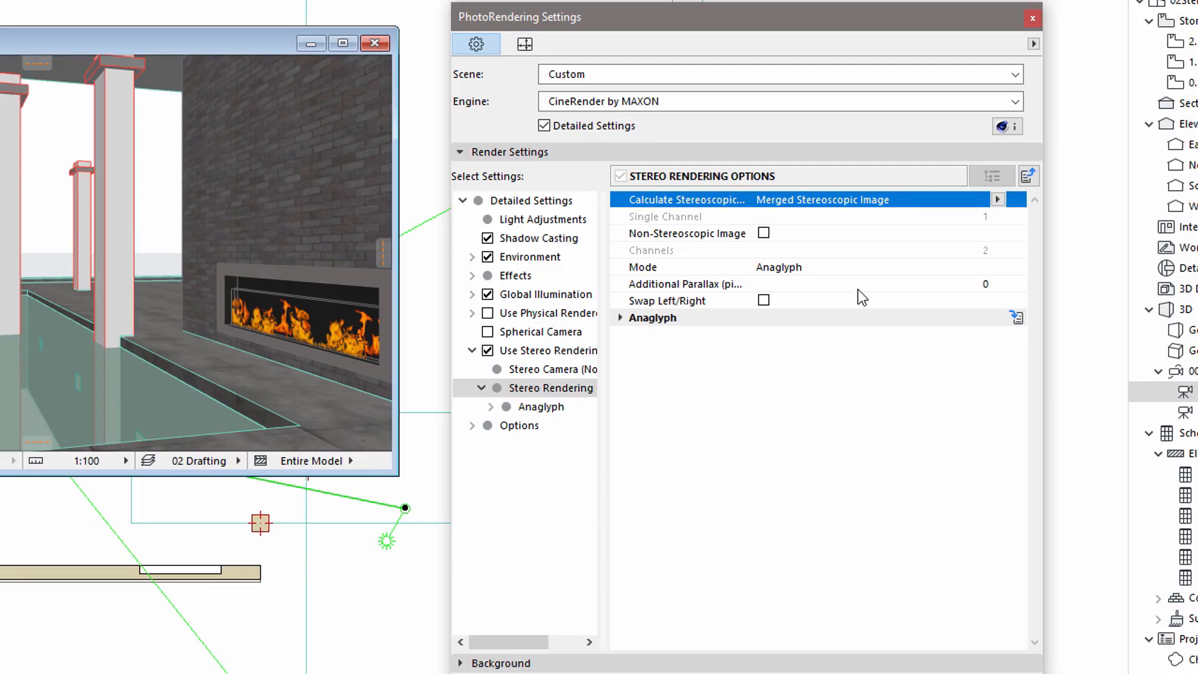
mouse_move(864, 200)
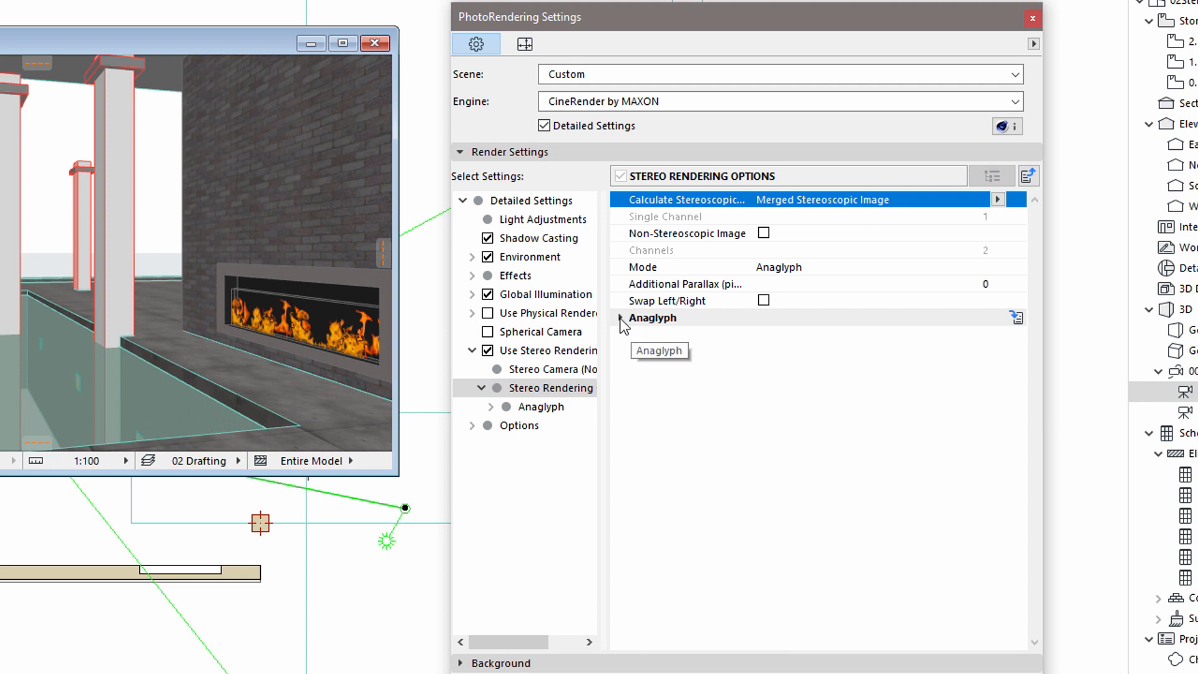
- Expand the Anaglyph group and set its Method to Gray
left_click(653, 317)
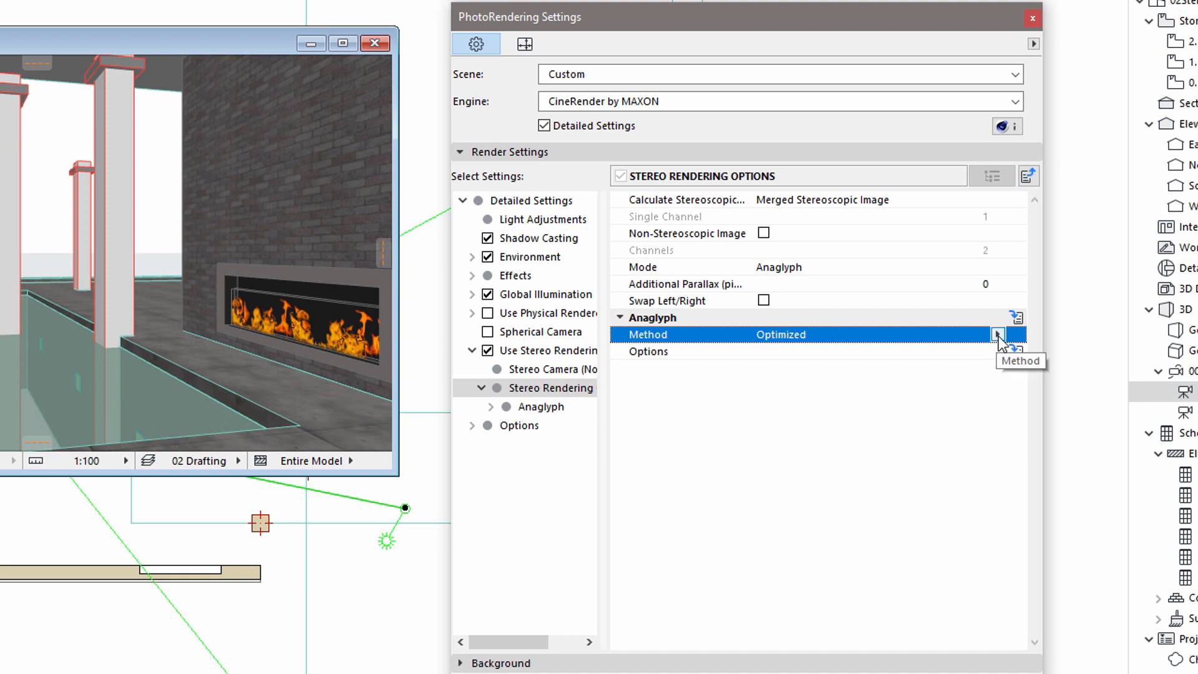
left_click(997, 335)
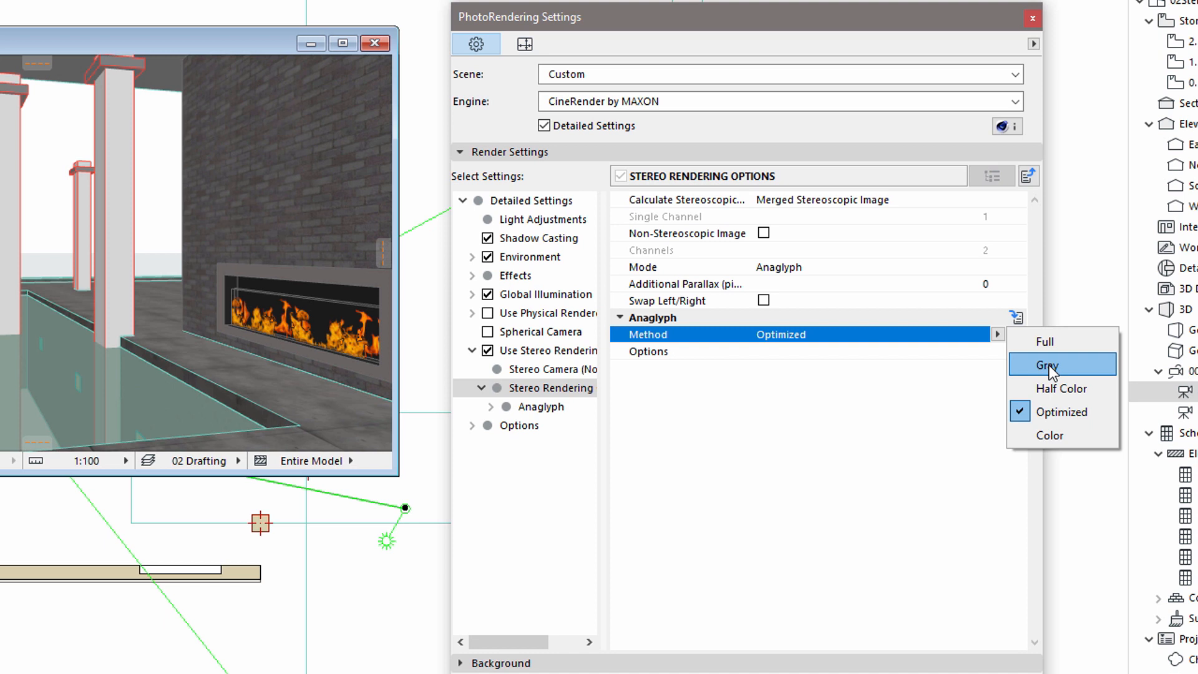
left_click(1048, 364)
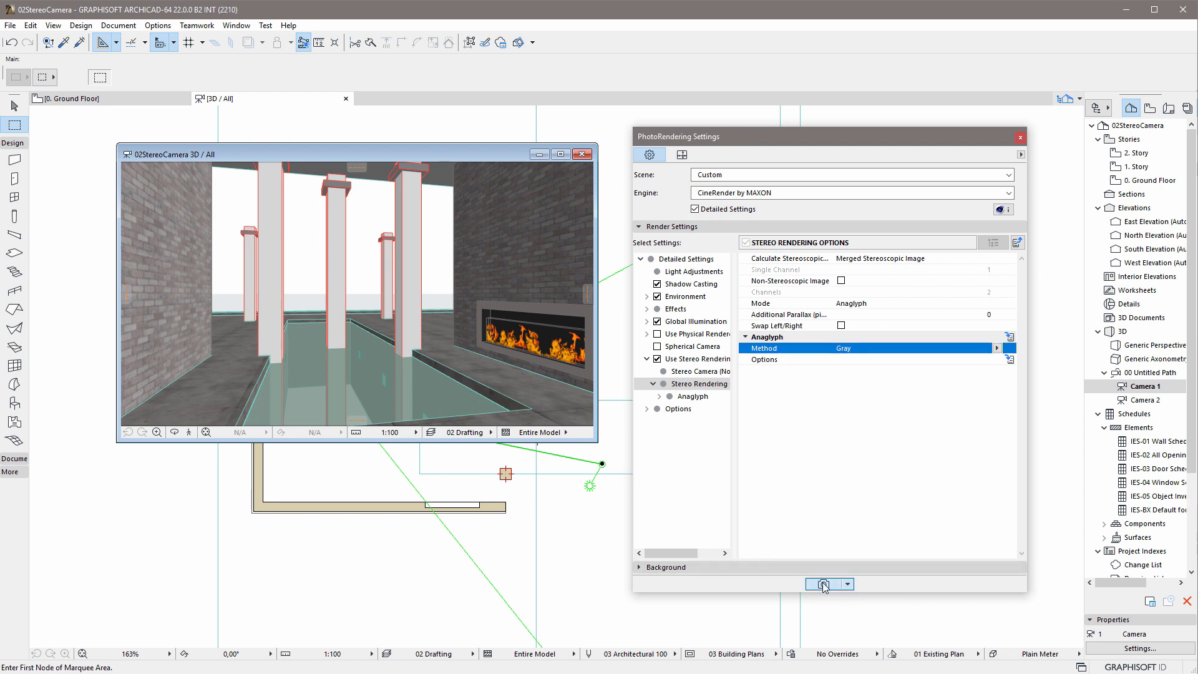
left_click(822, 584)
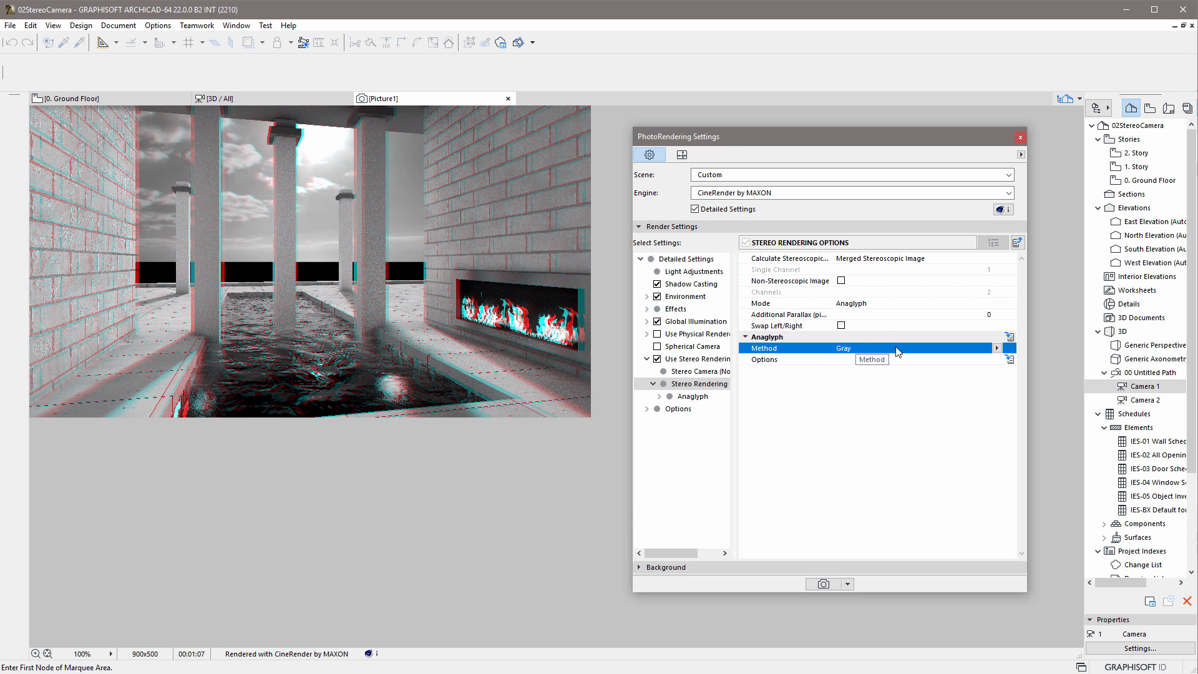
mouse_move(878, 312)
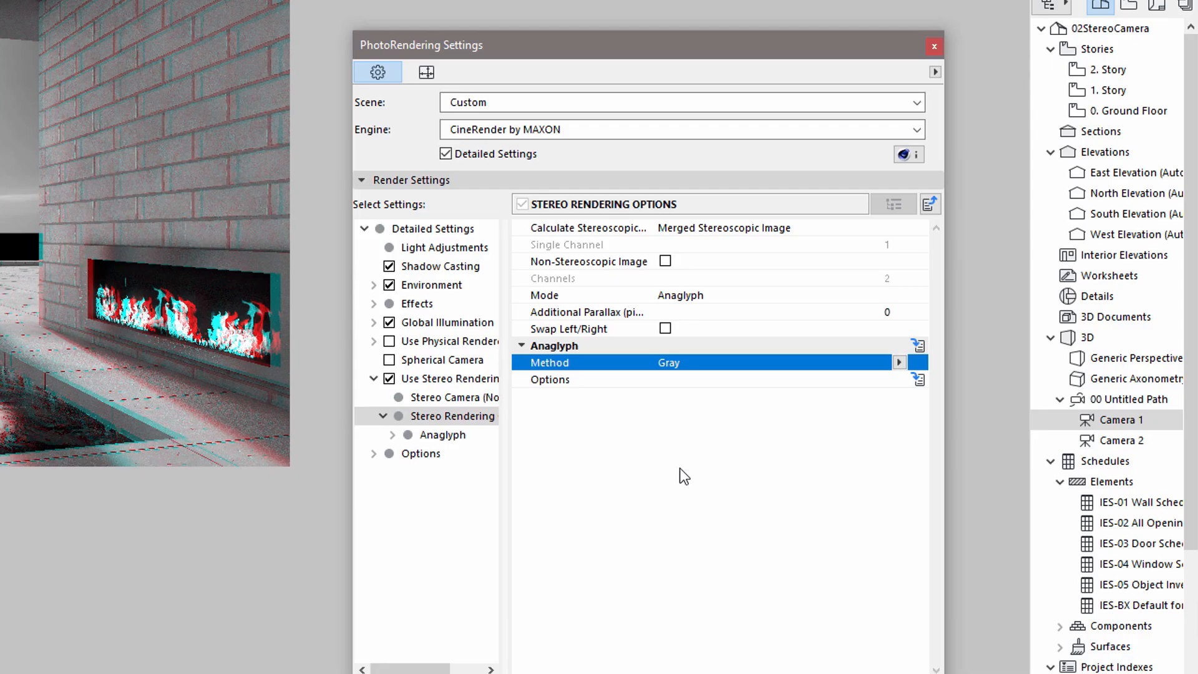
mouse_move(896, 232)
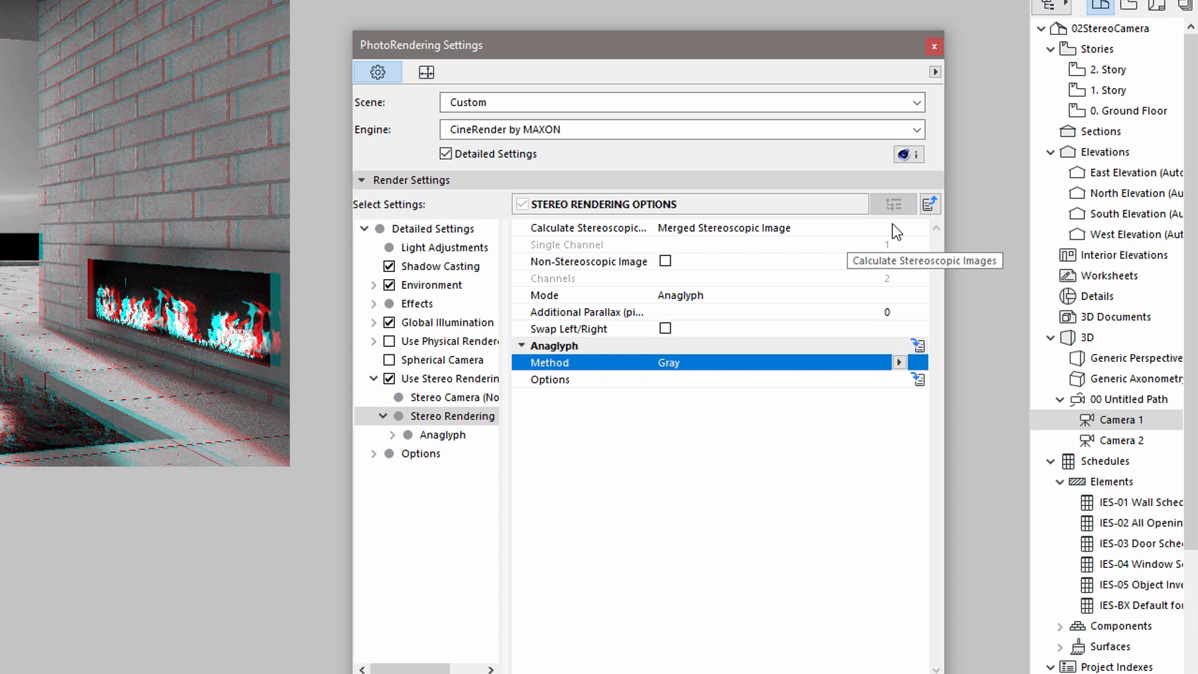
- Set Calculate Stereoscopic Images to Individual Channels, then to Single Channel
left_click(900, 227)
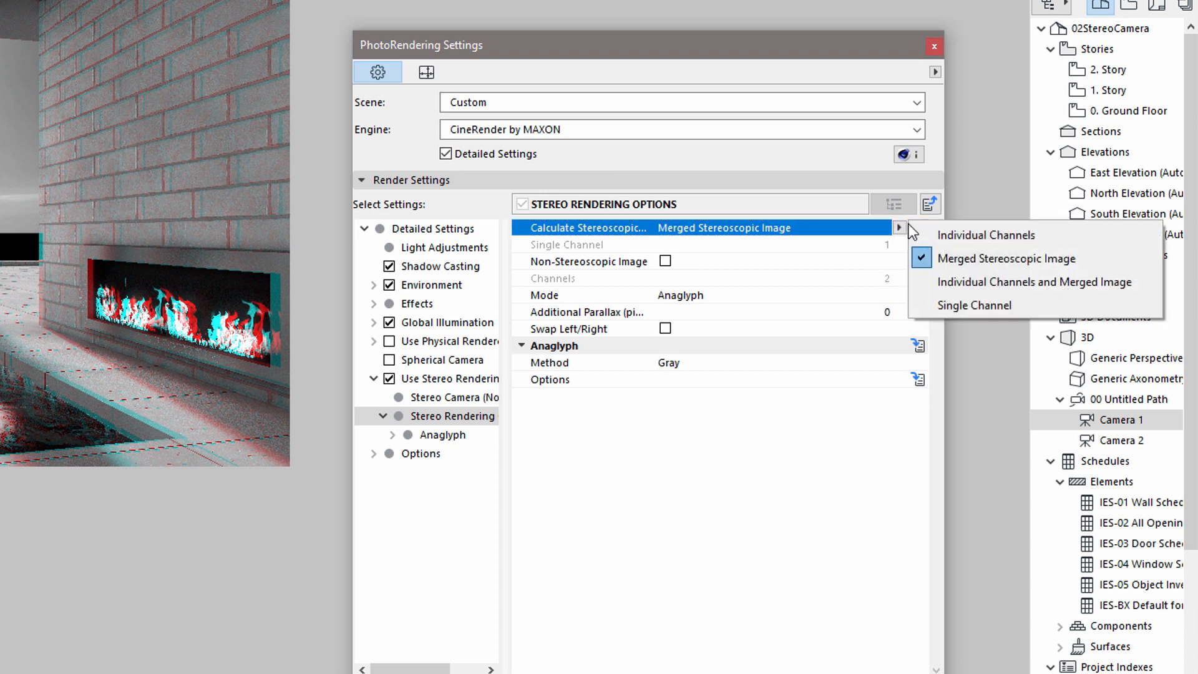
mouse_move(984, 234)
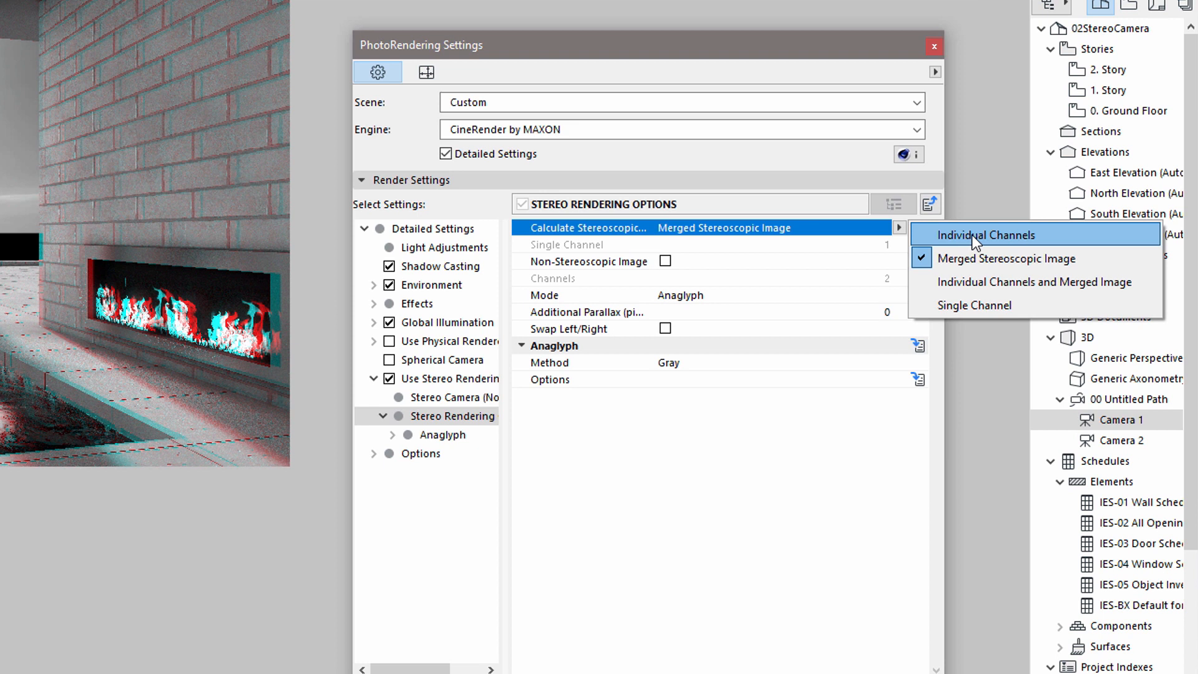
left_click(986, 235)
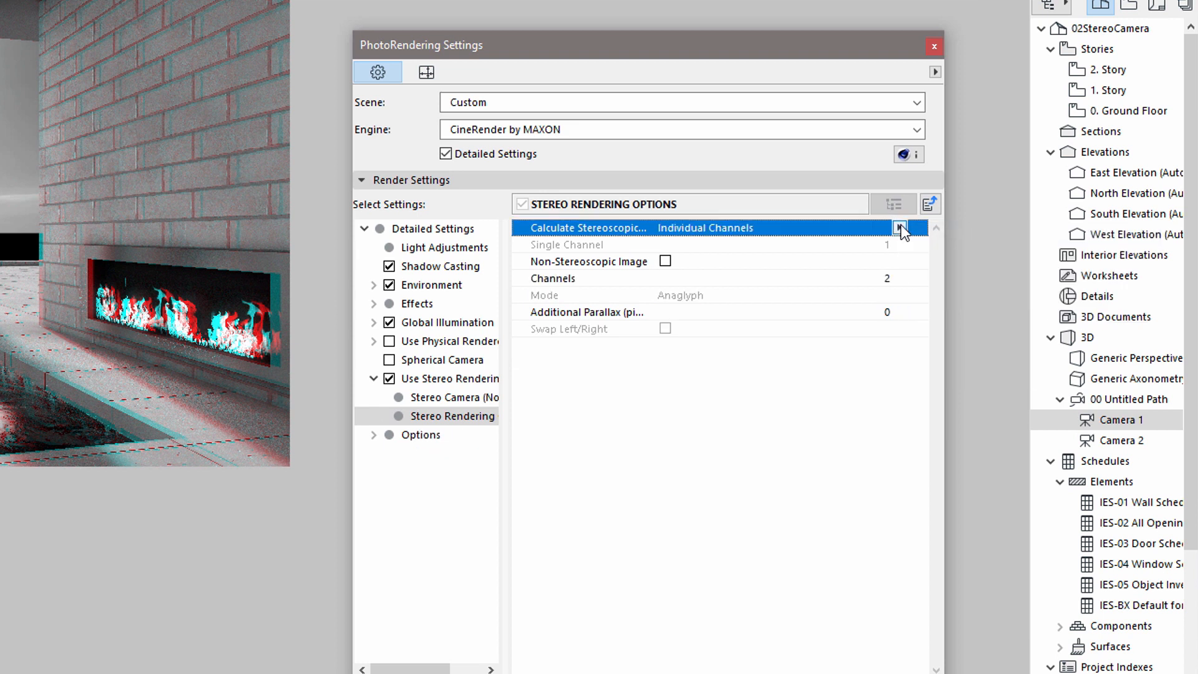
left_click(900, 227)
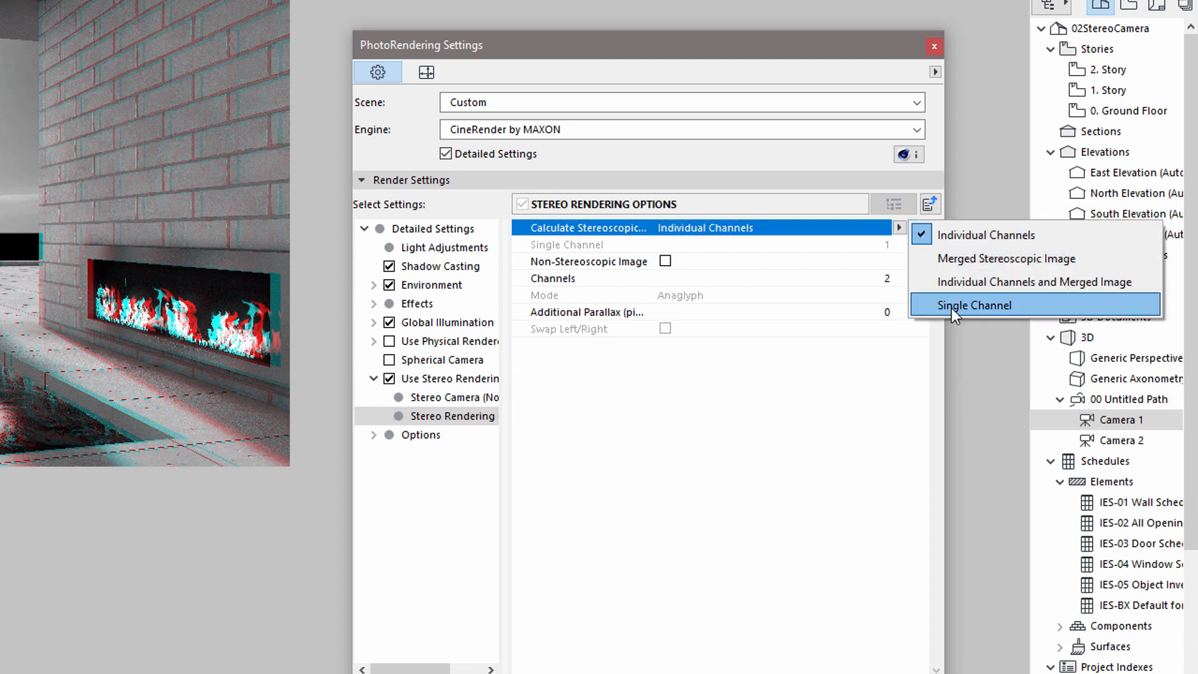
left_click(972, 304)
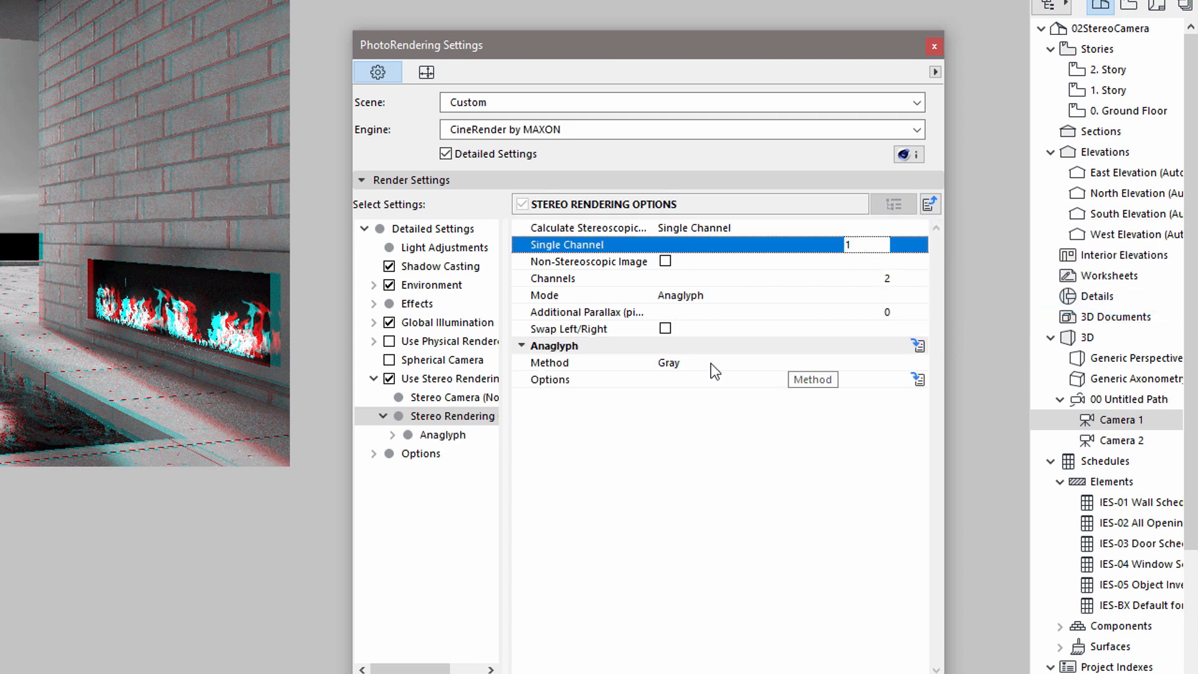
- Set the anaglyph Method to Full
left_click(669, 362)
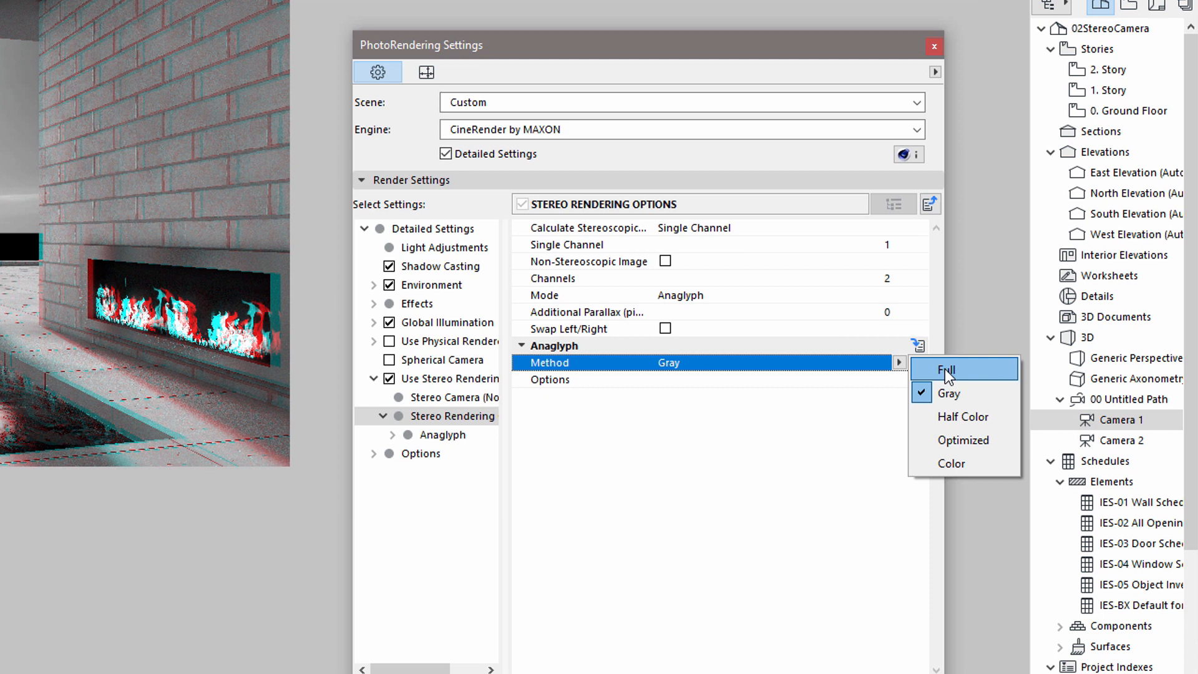
left_click(947, 370)
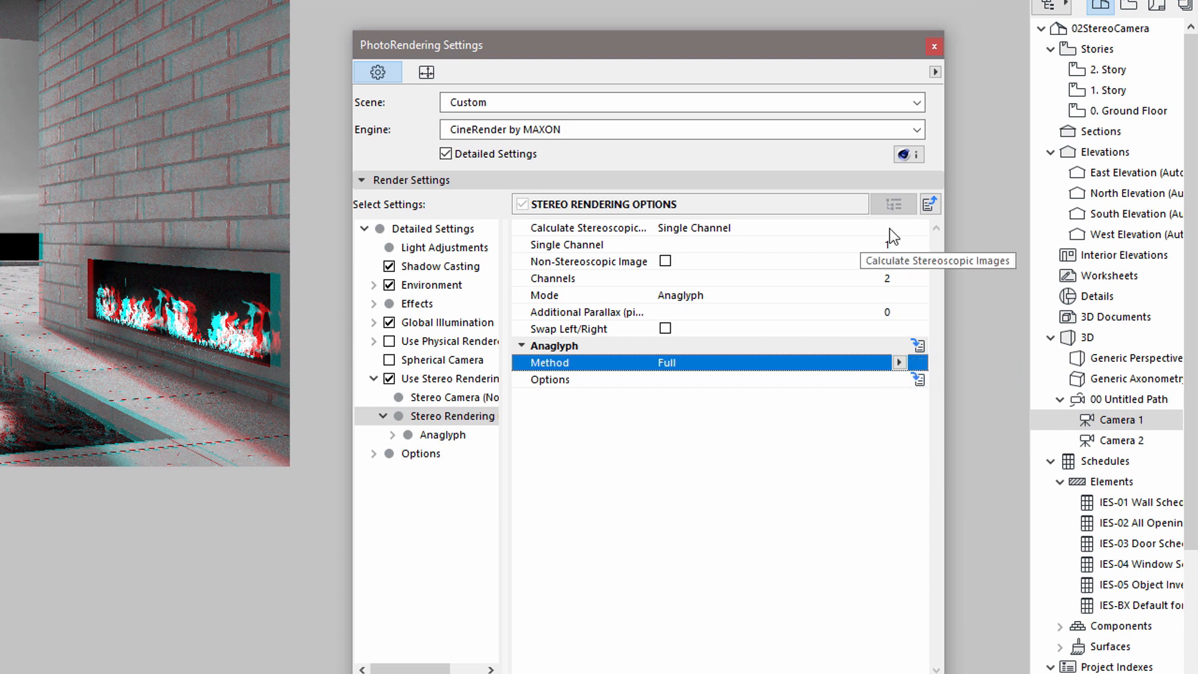
left_click(900, 227)
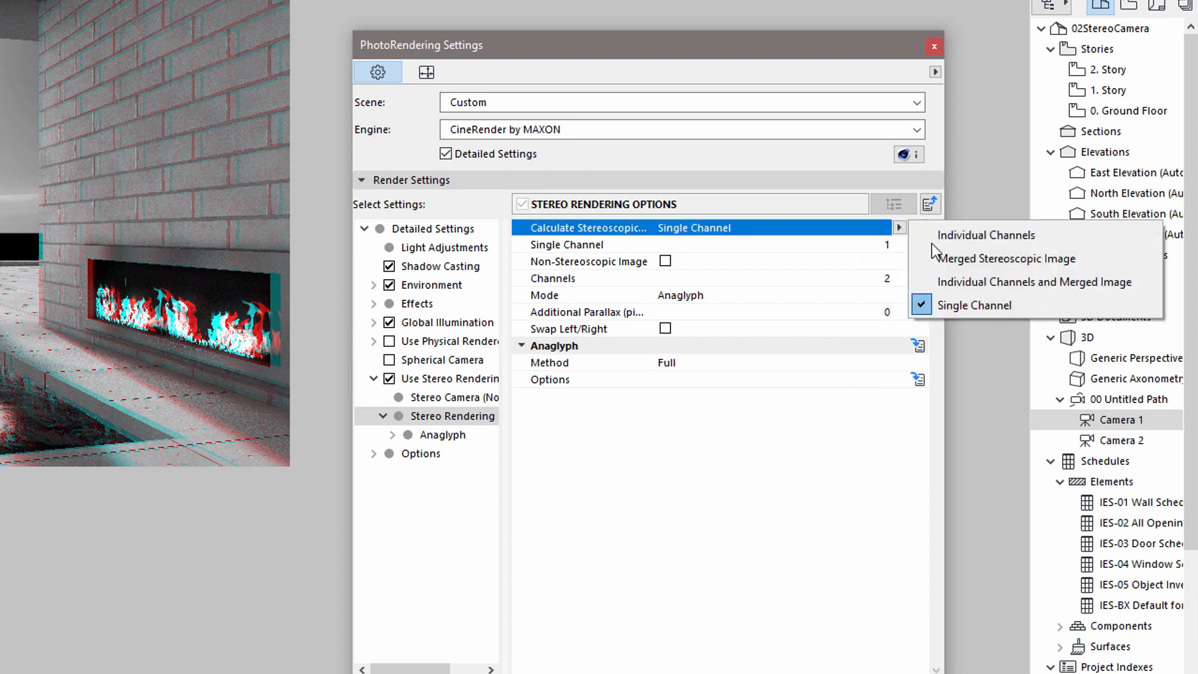
mouse_move(1006, 258)
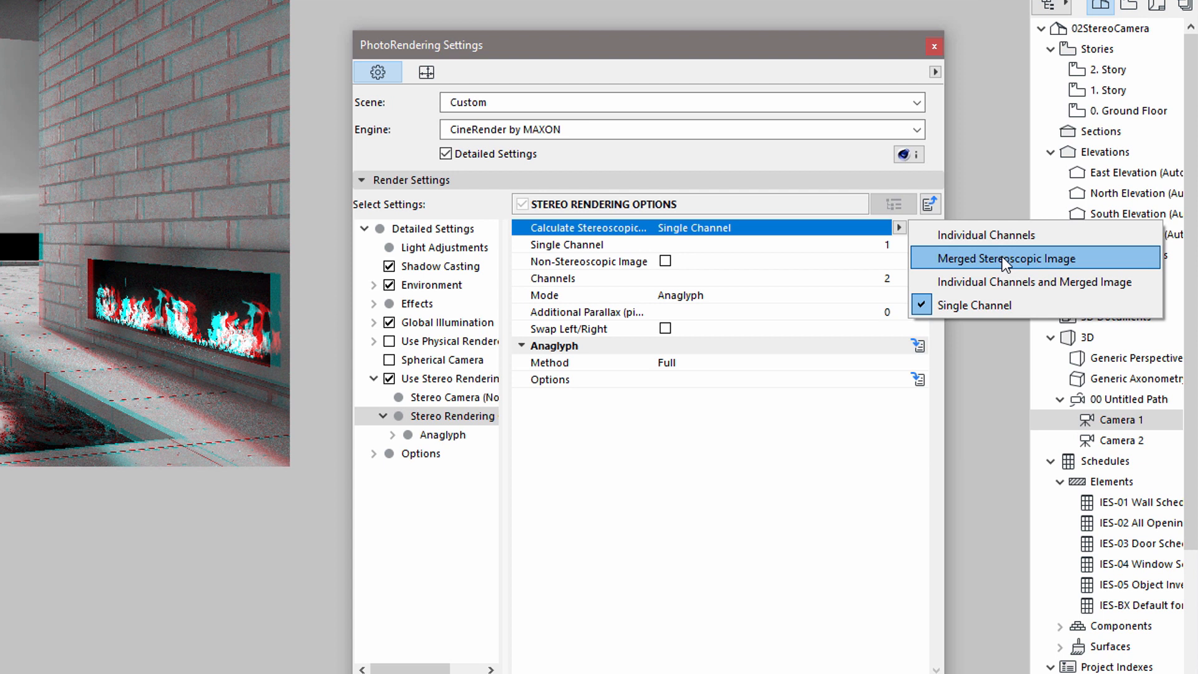
- Return to Merged Stereoscopic Image and try the Side-by-Side stereo mode
left_click(1005, 258)
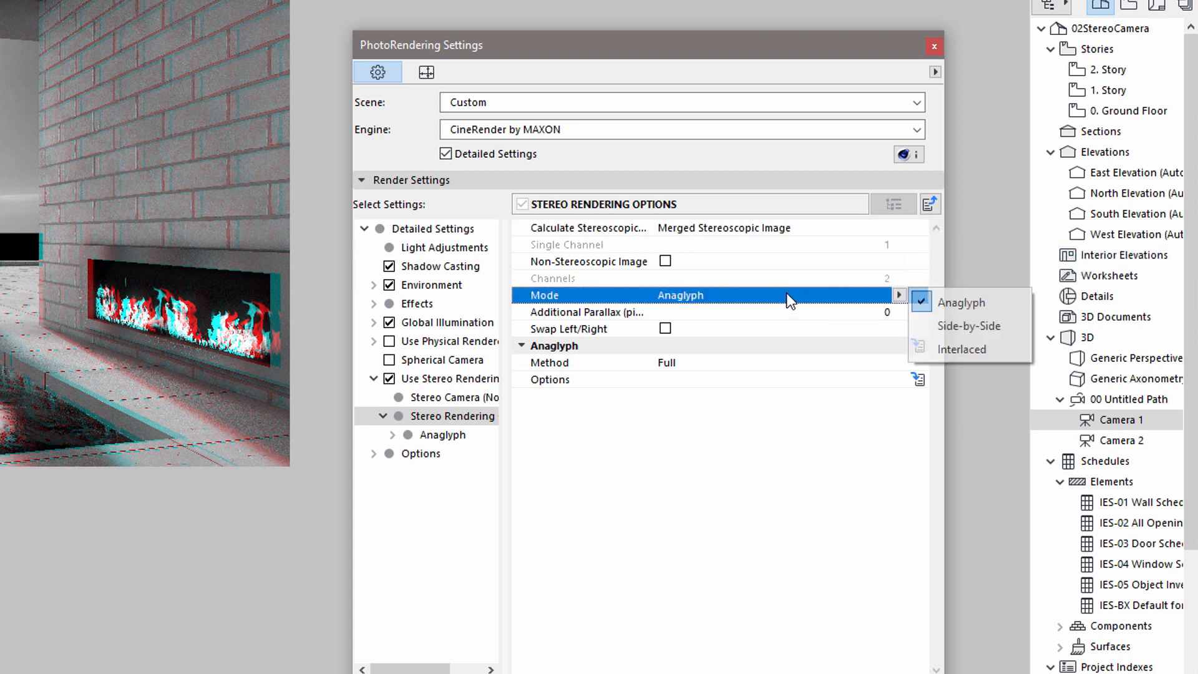
mouse_move(968, 326)
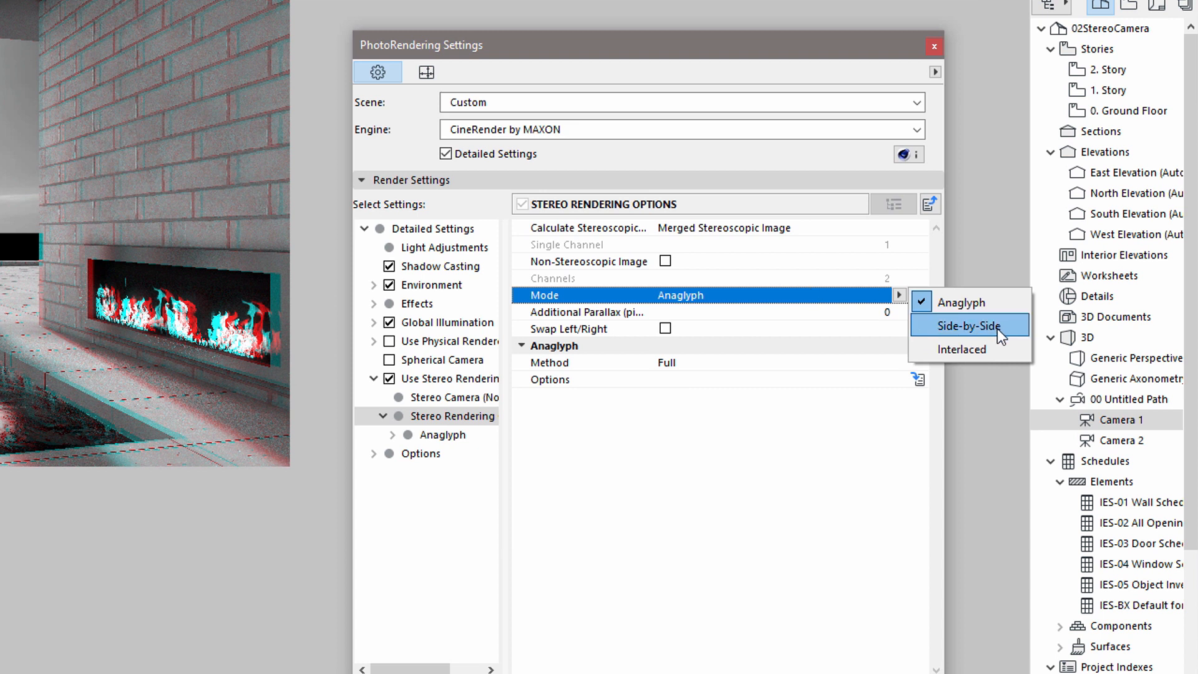
mouse_move(968, 349)
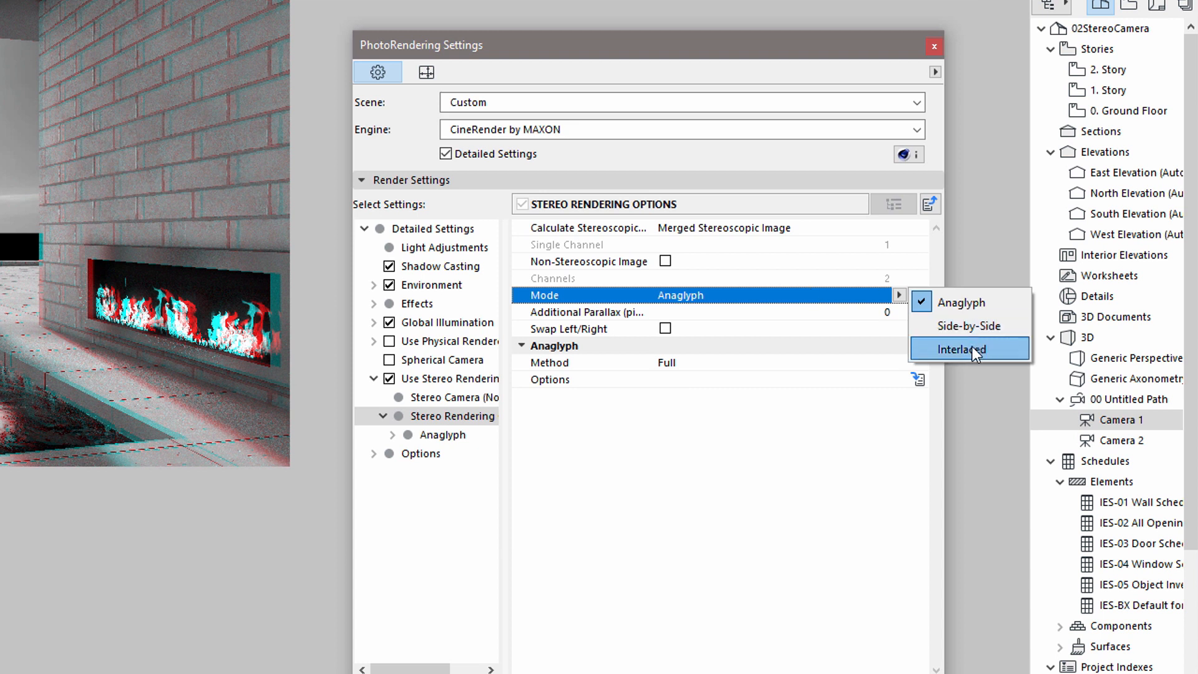
mouse_move(968, 326)
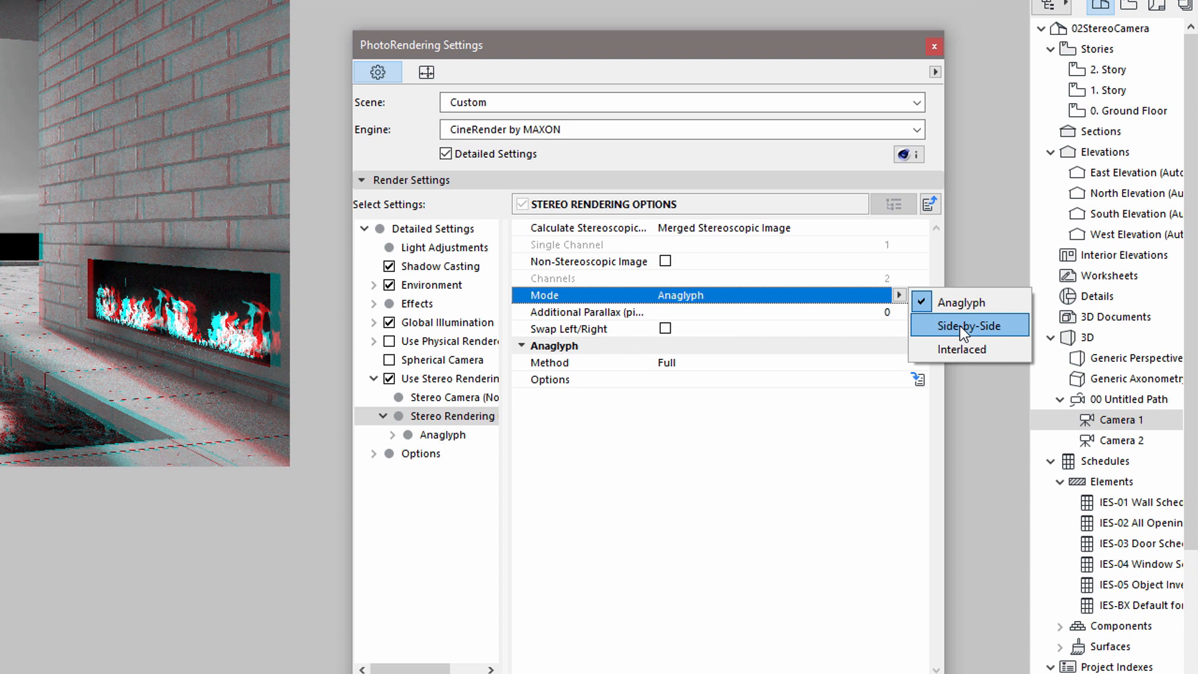
left_click(969, 326)
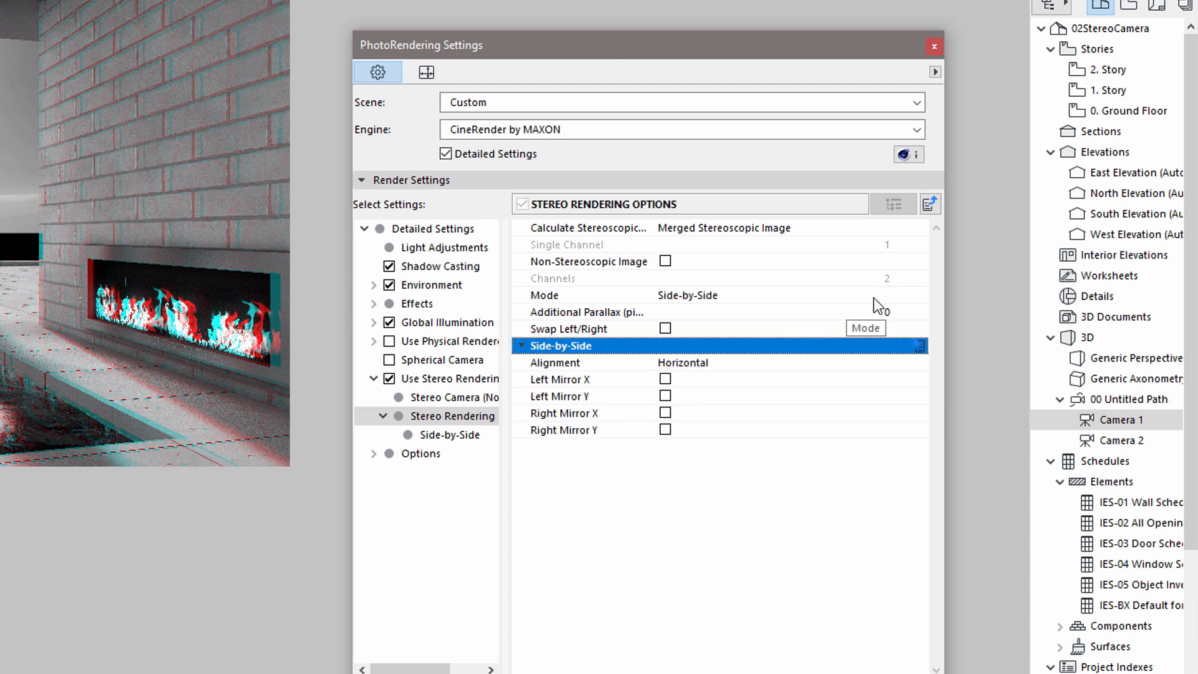
- Set the stereo Mode to Interlaced and expand its options
left_click(897, 294)
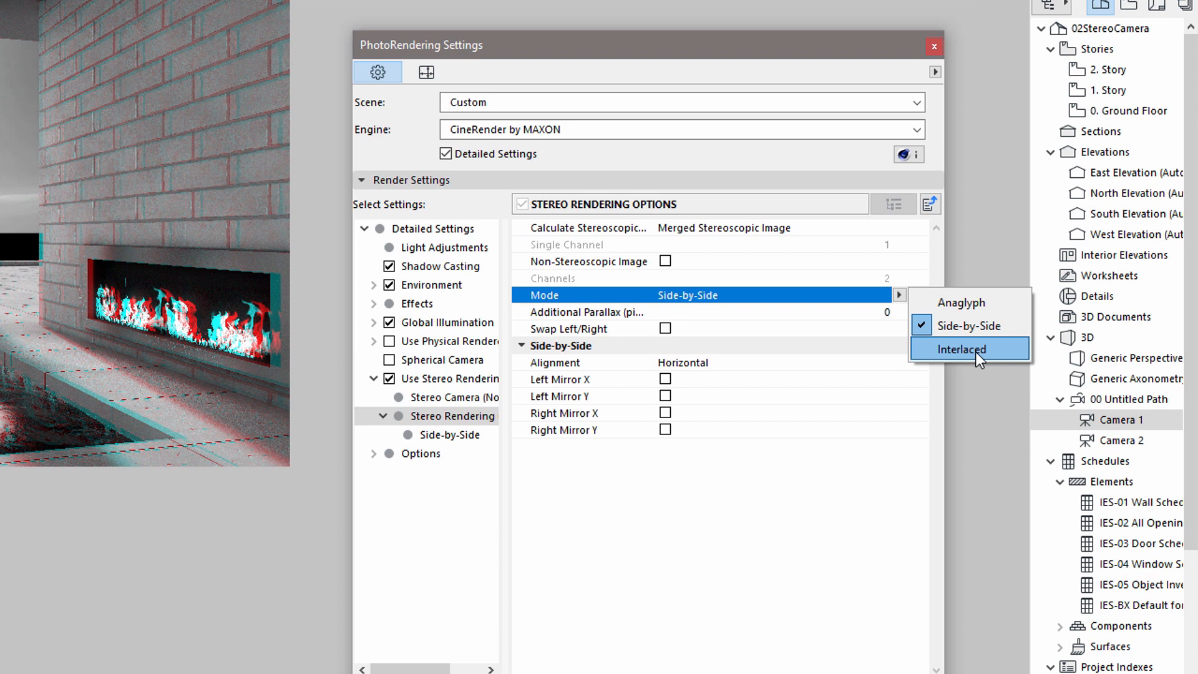
left_click(961, 348)
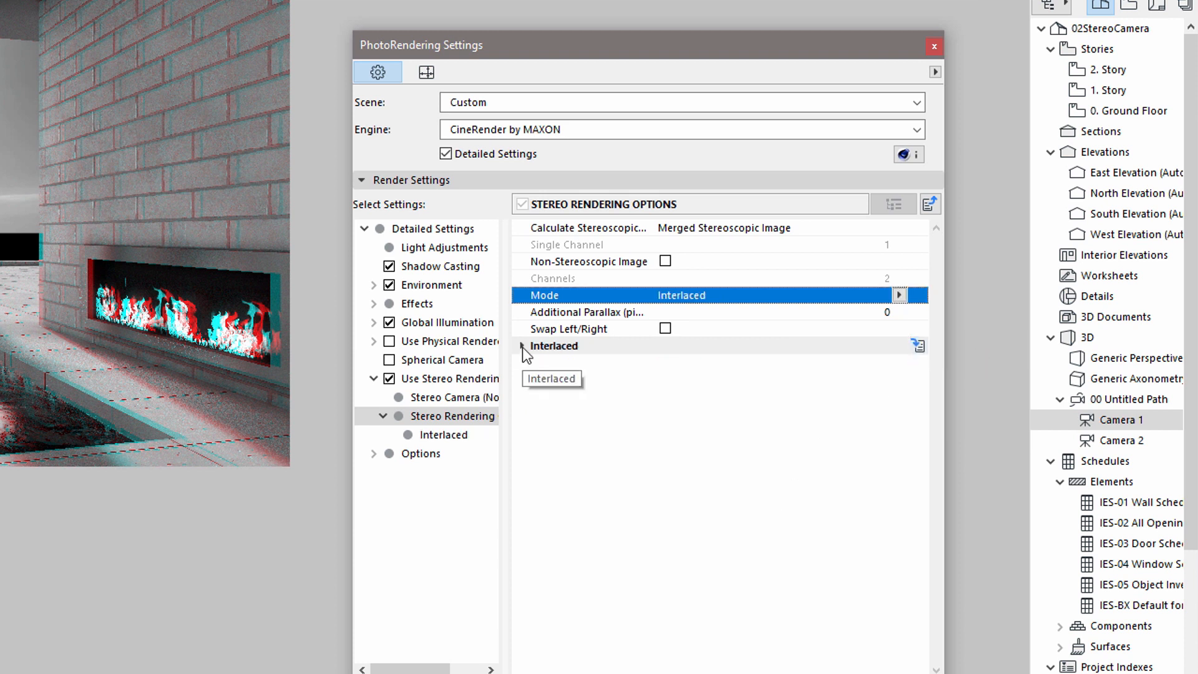
left_click(552, 345)
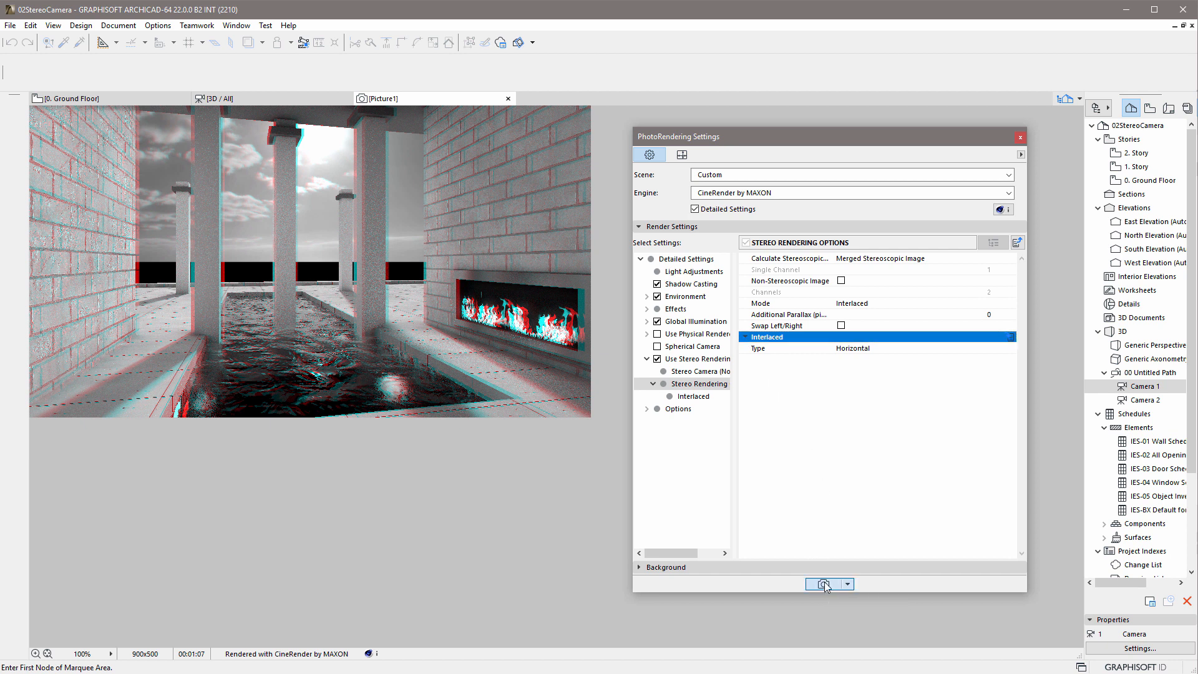
- Run PhotoRender Projection to produce an interlaced stereo picture of the pool interior
left_click(823, 584)
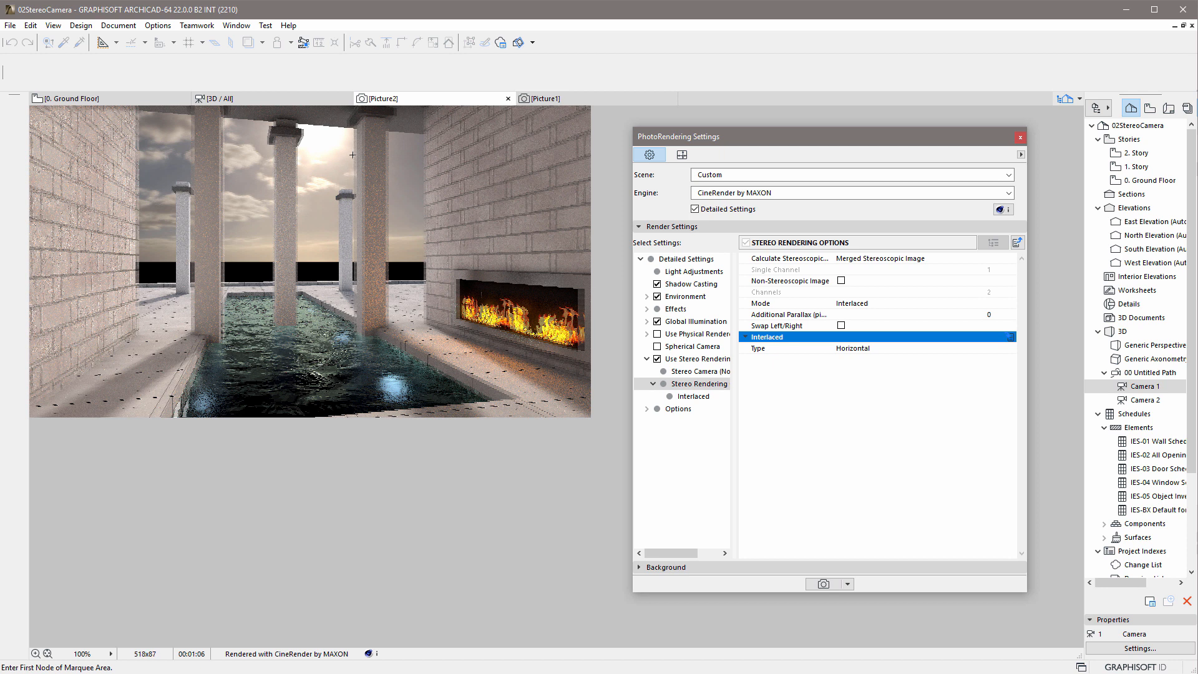
mouse_move(355, 163)
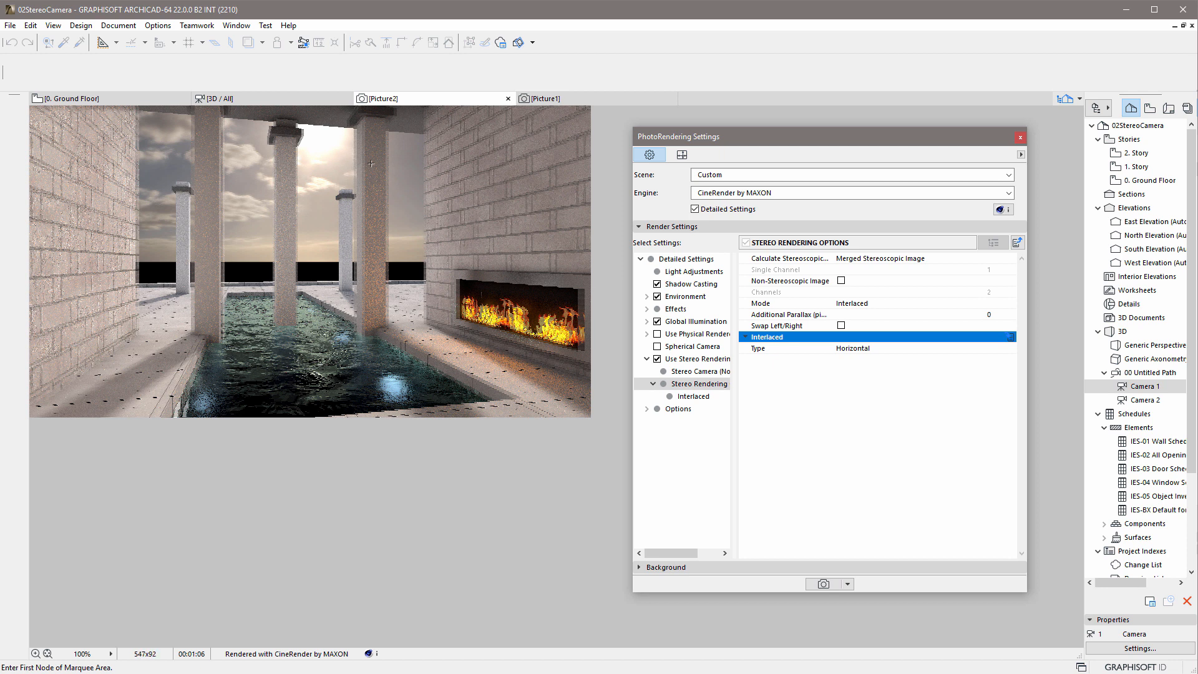
mouse_move(419, 197)
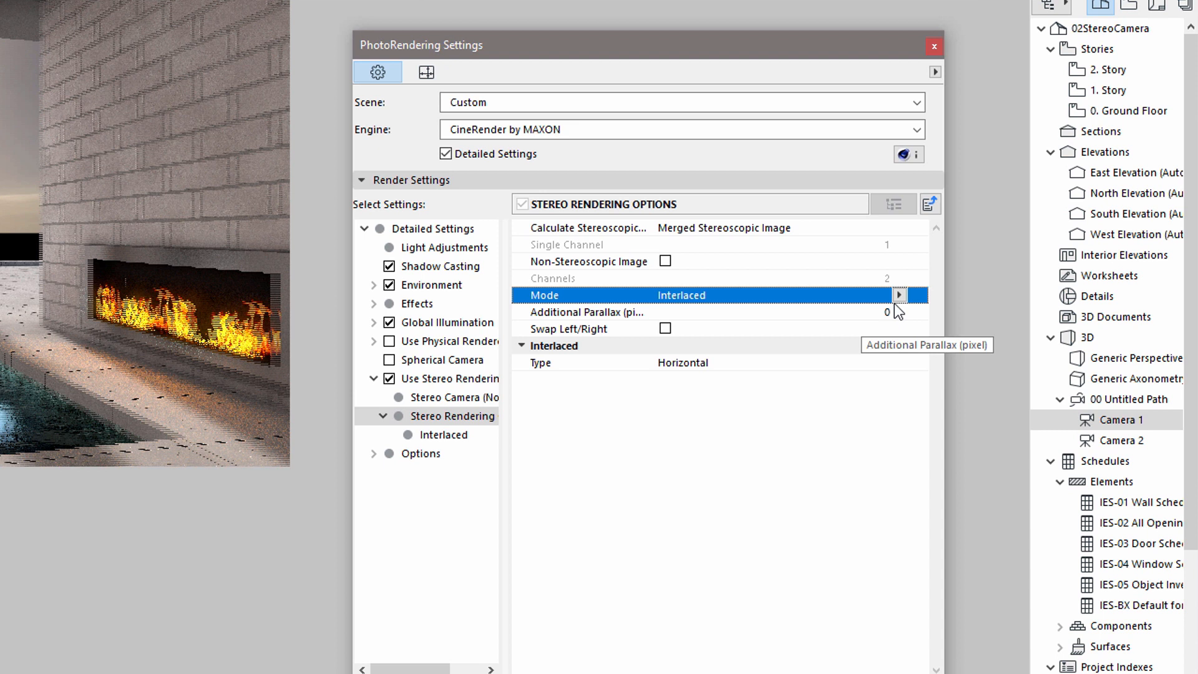
- Set the stereo Mode to Side-by-Side and start a new PhotoRender of the pool scene
left_click(900, 295)
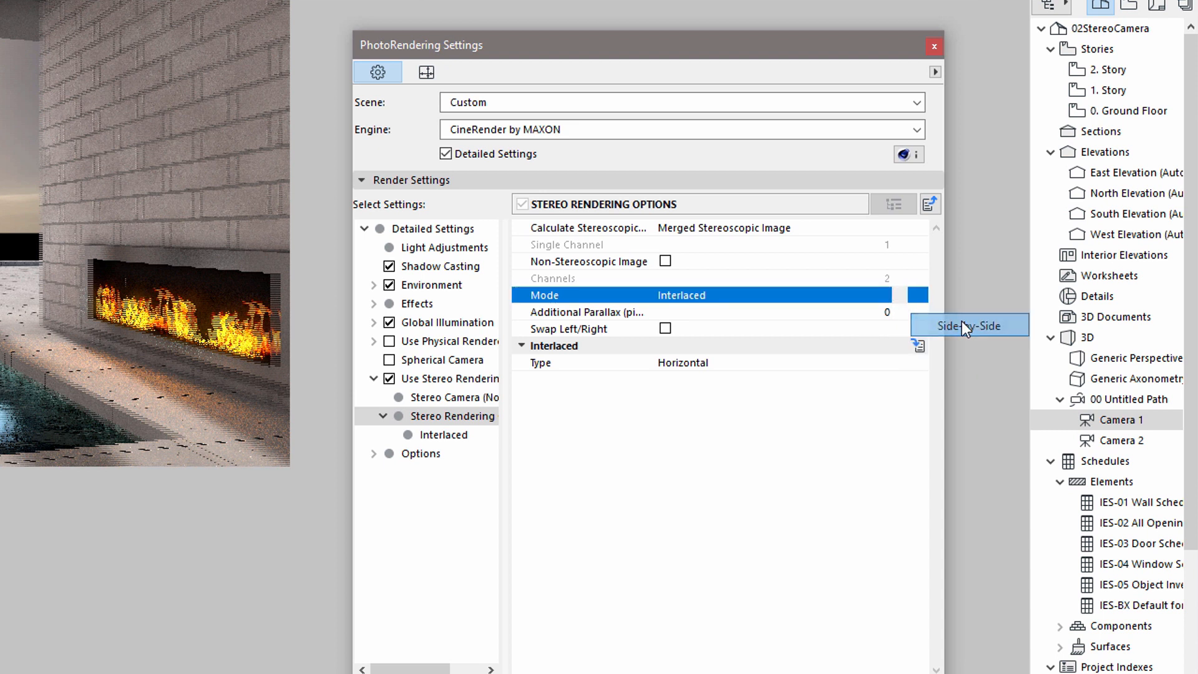
left_click(970, 325)
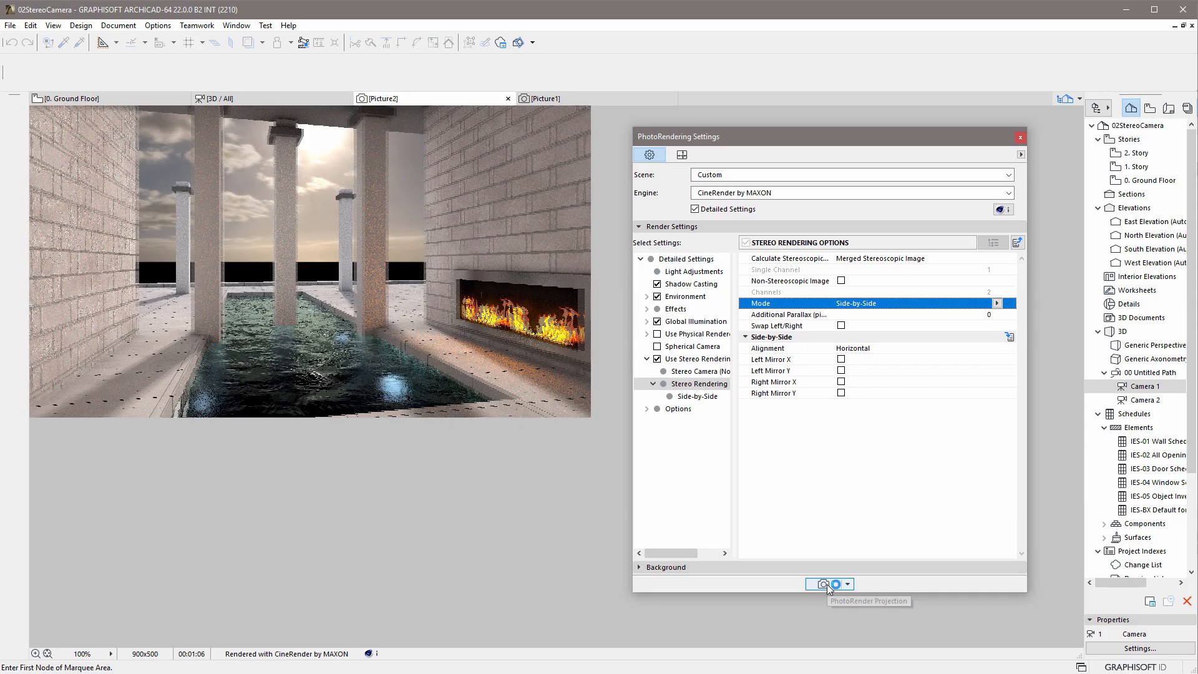
left_click(826, 584)
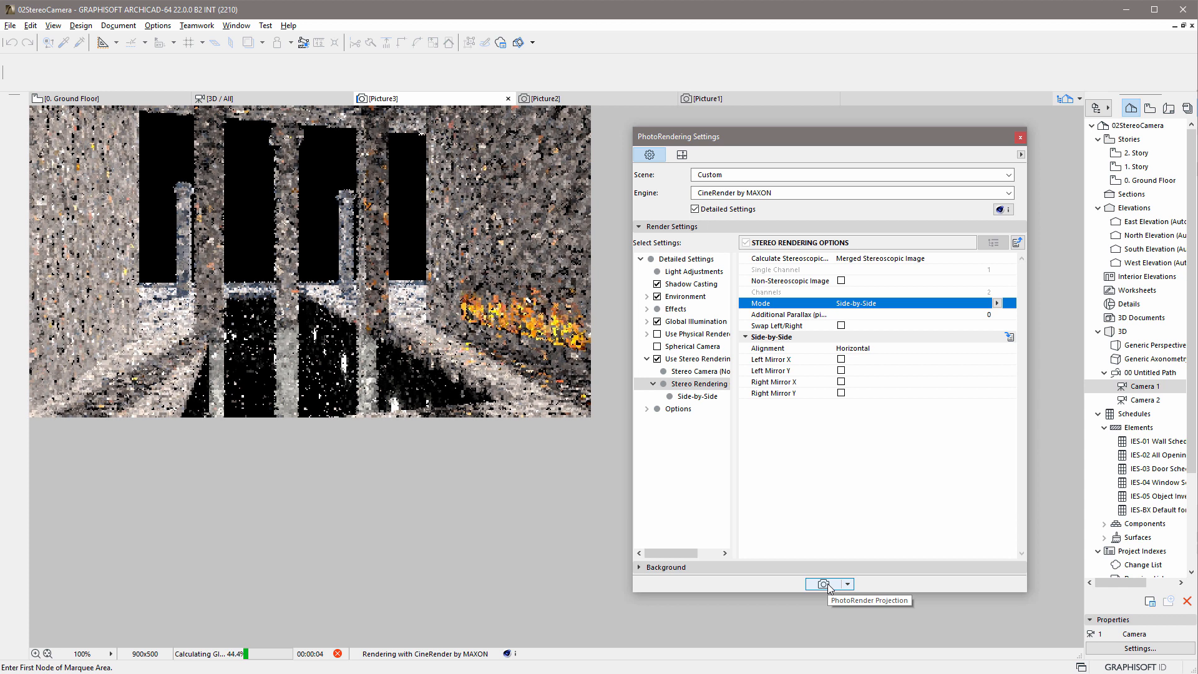